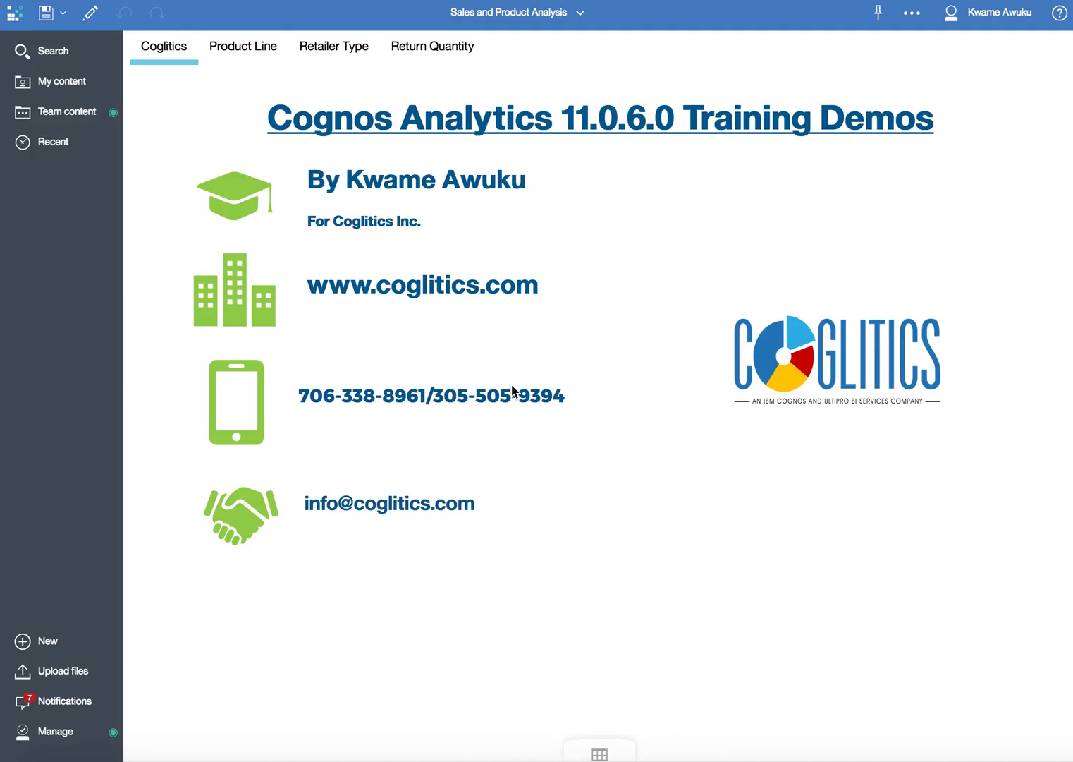
mouse_move(577, 179)
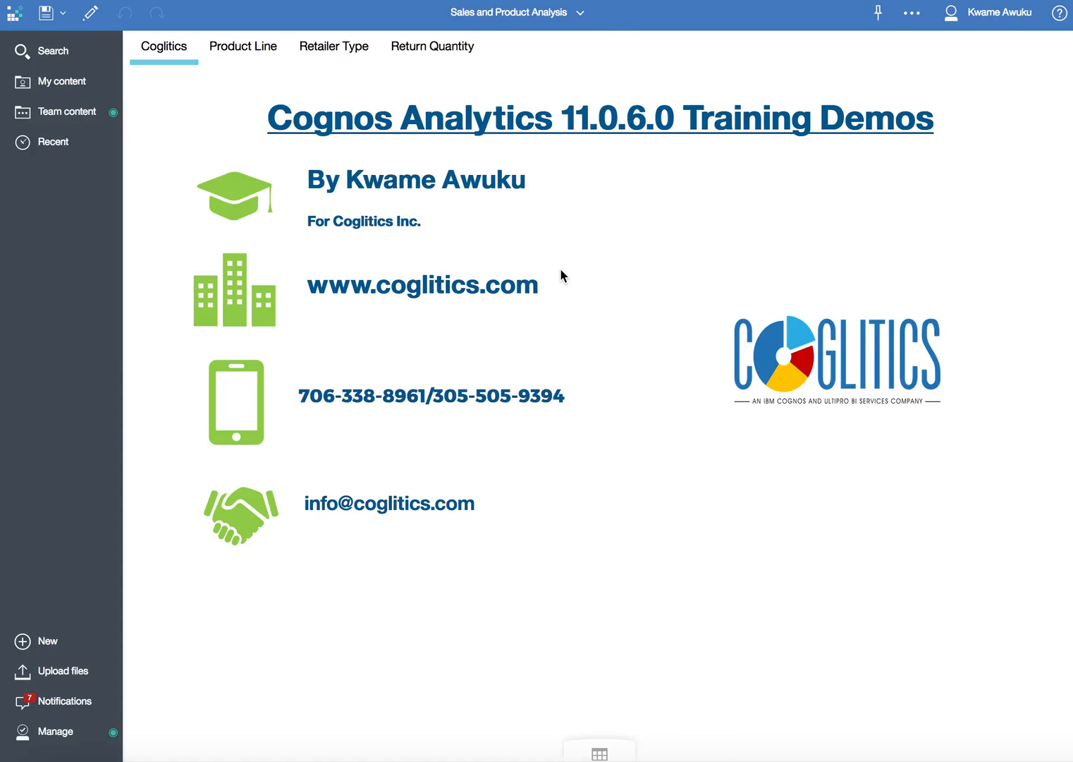
click(421, 285)
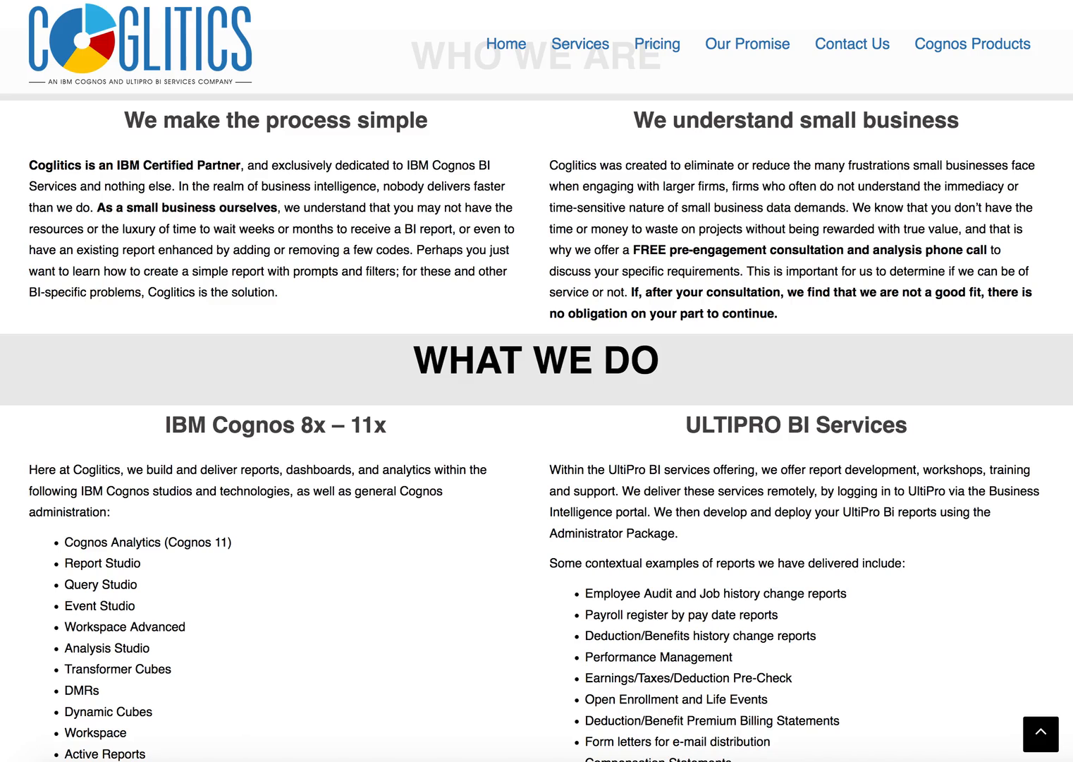
scroll(down, 3)
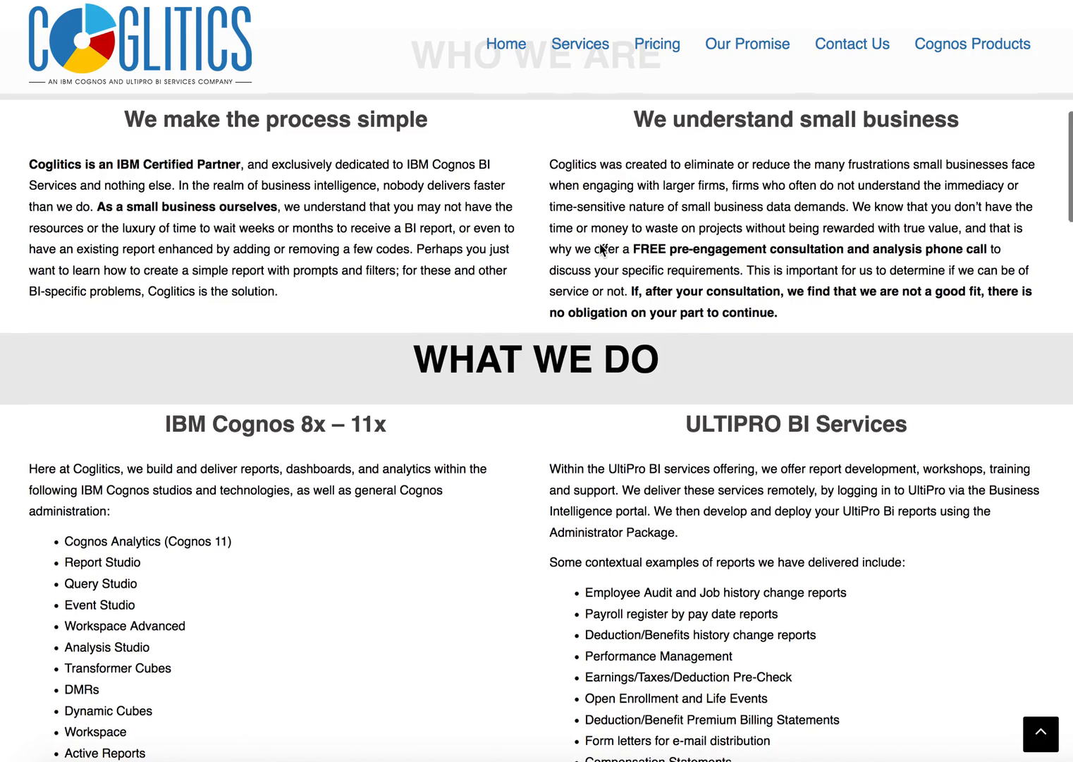
click(580, 44)
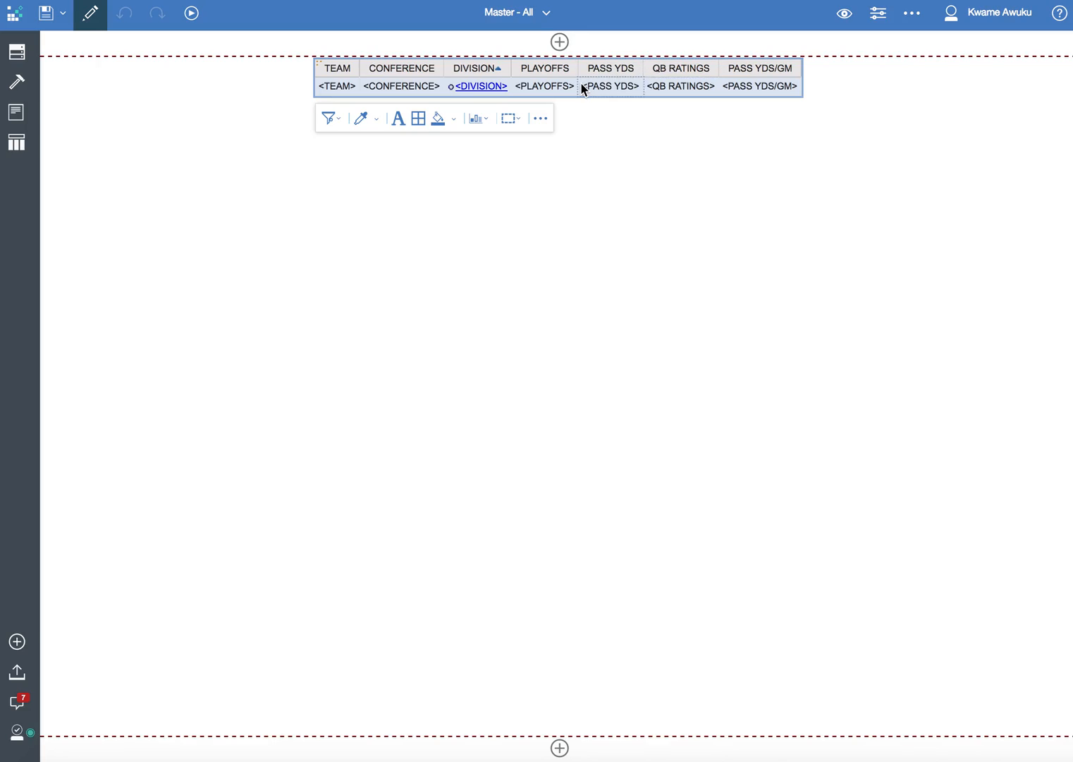
mouse_move(464, 87)
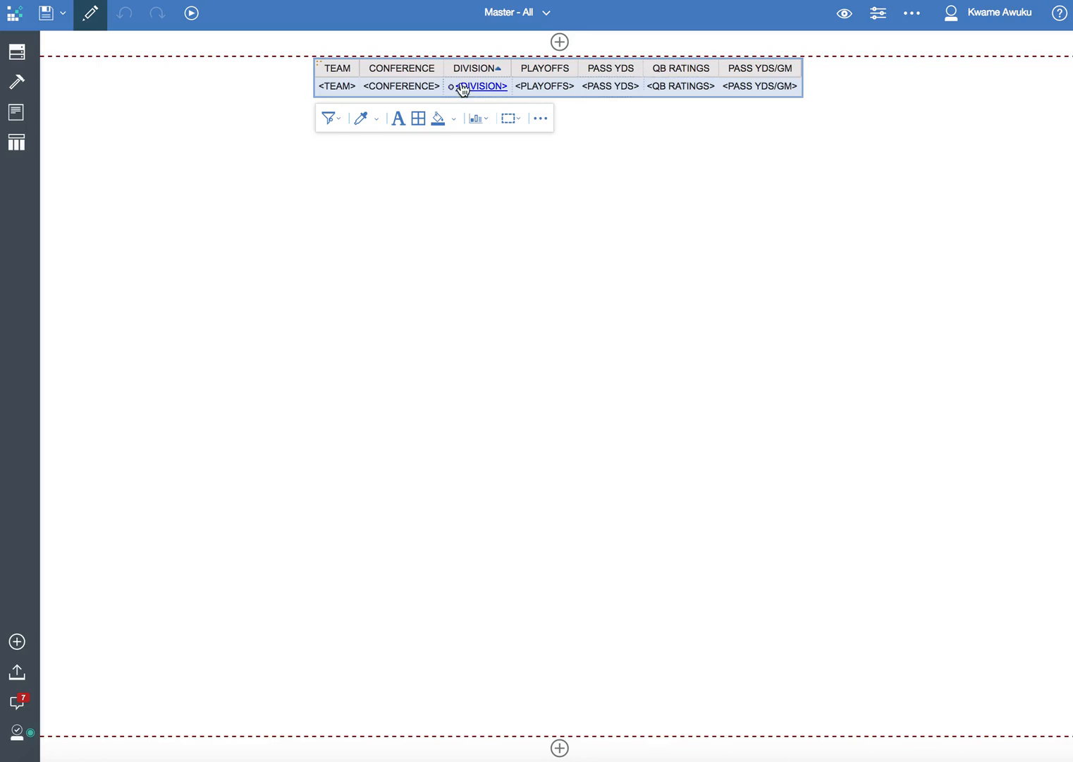
mouse_move(596, 80)
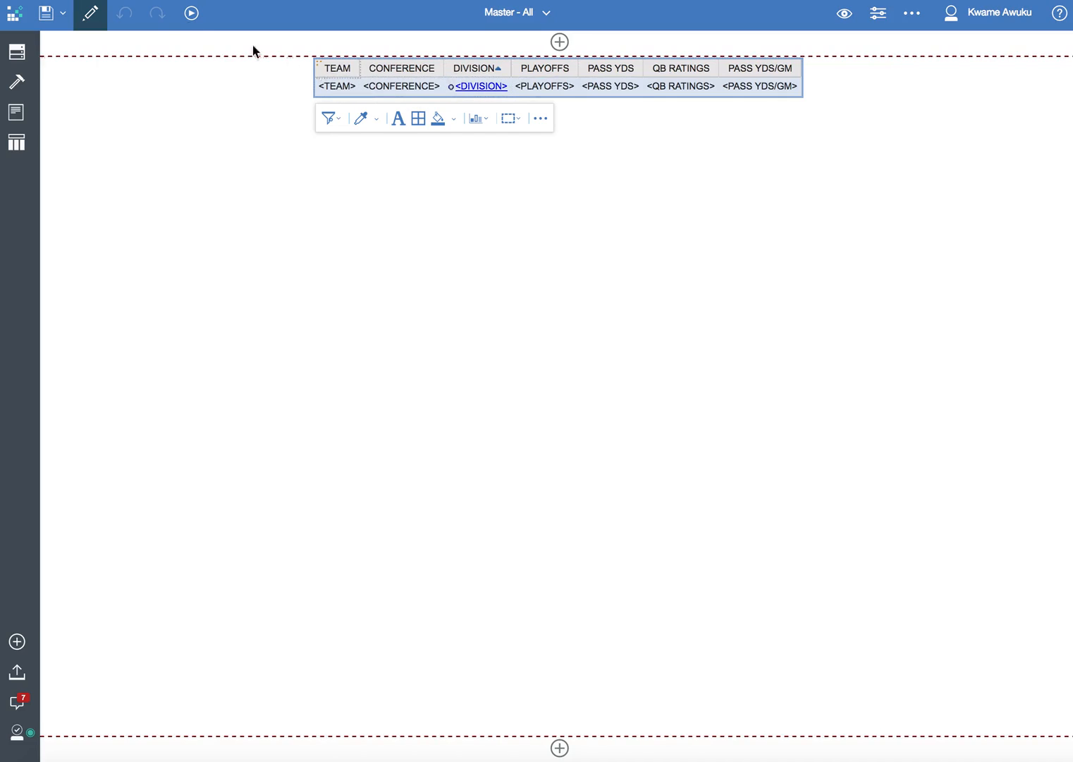
click(191, 14)
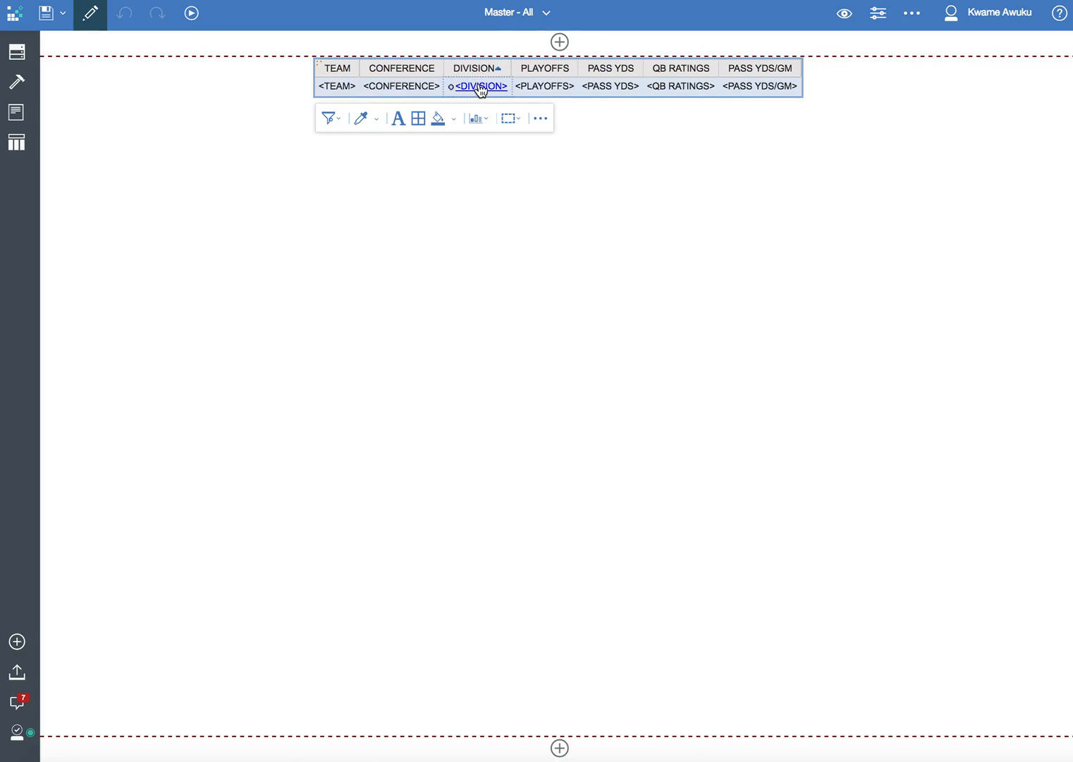
mouse_move(652, 71)
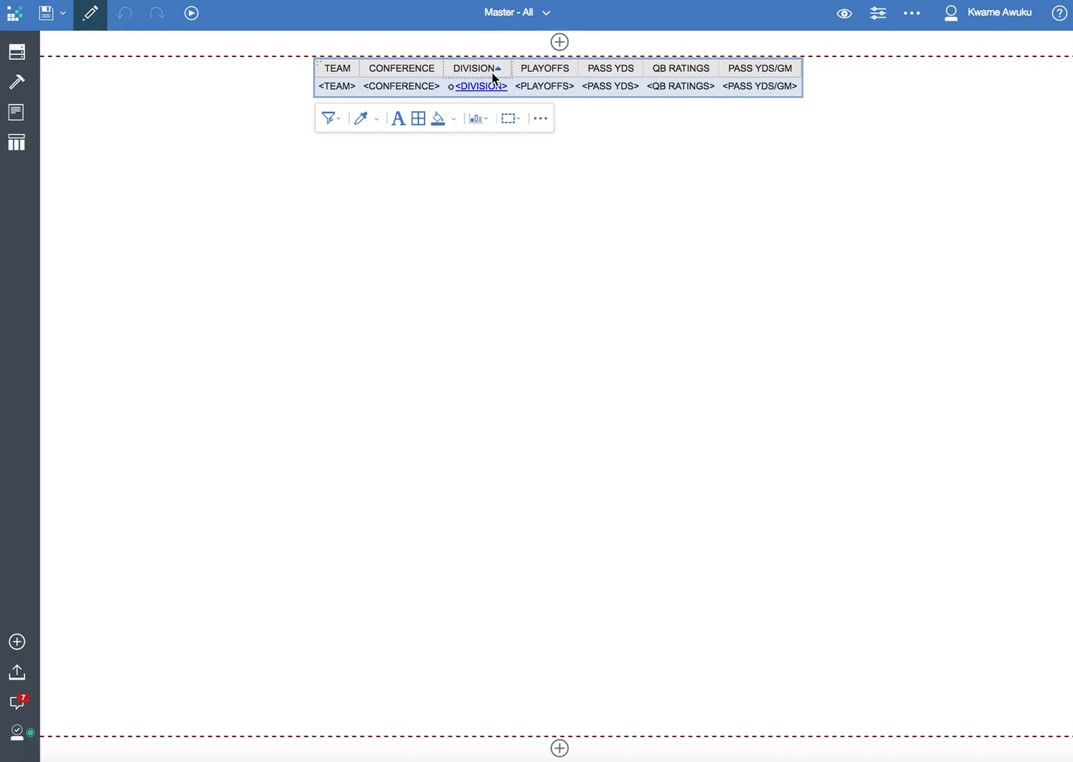
Delete the Division column's drill-through definition and run Master - All.
click(901, 57)
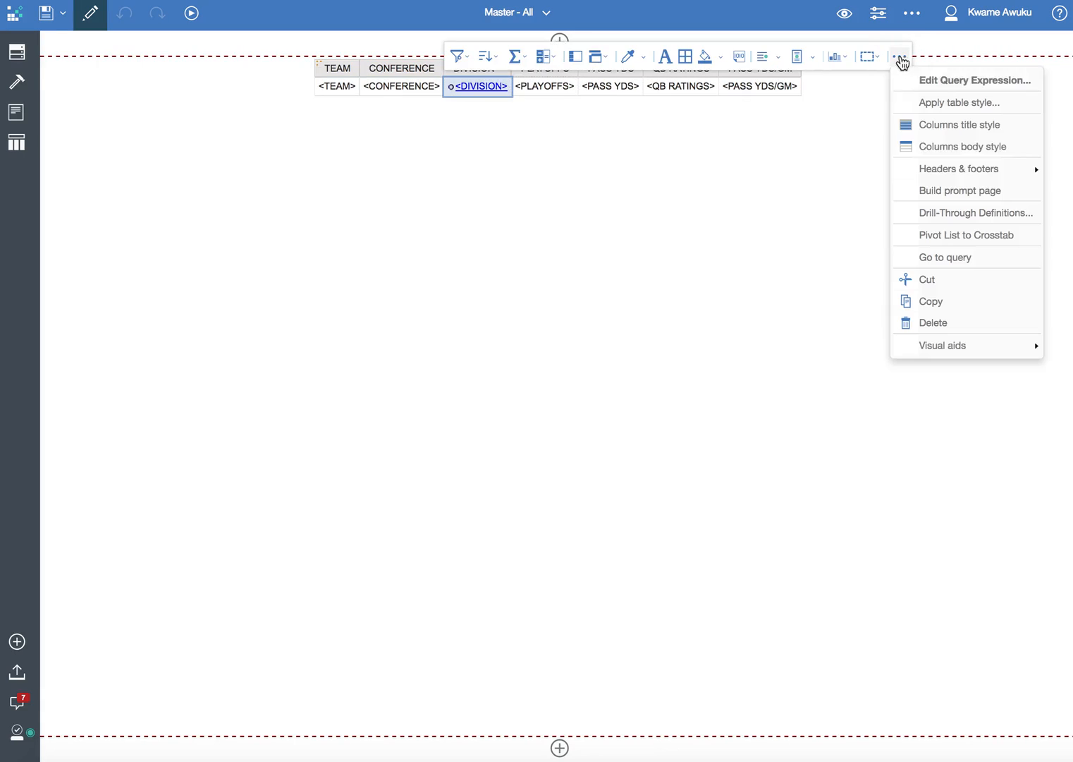
click(976, 212)
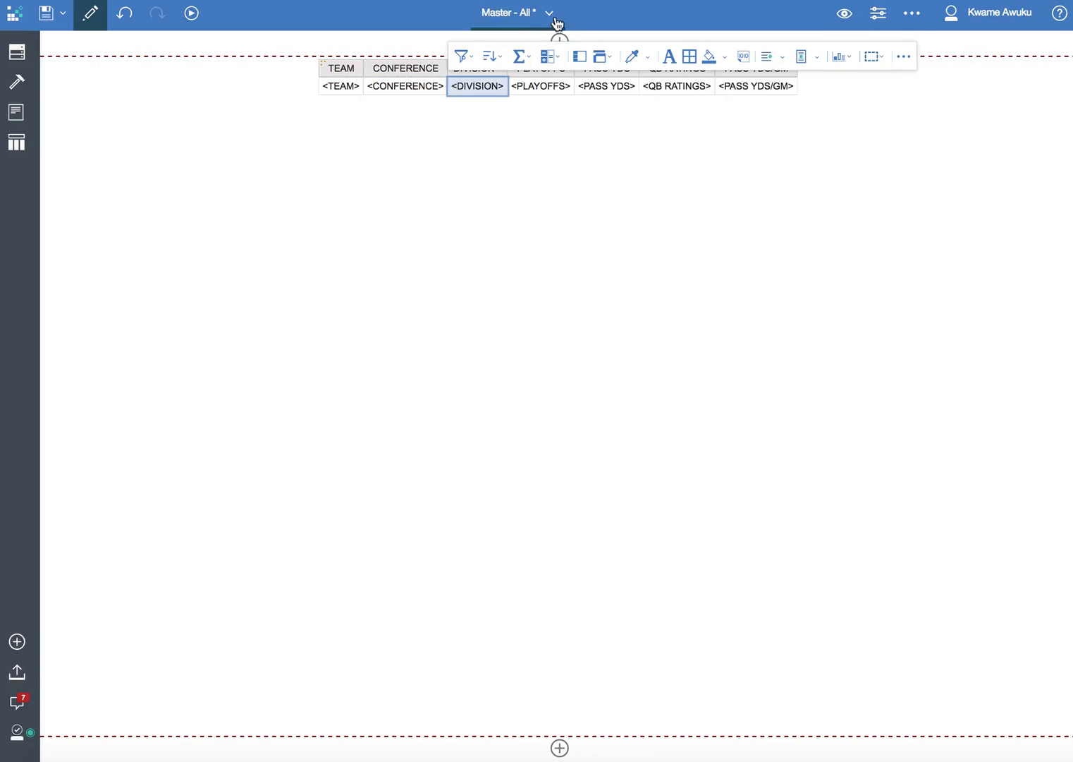
click(517, 12)
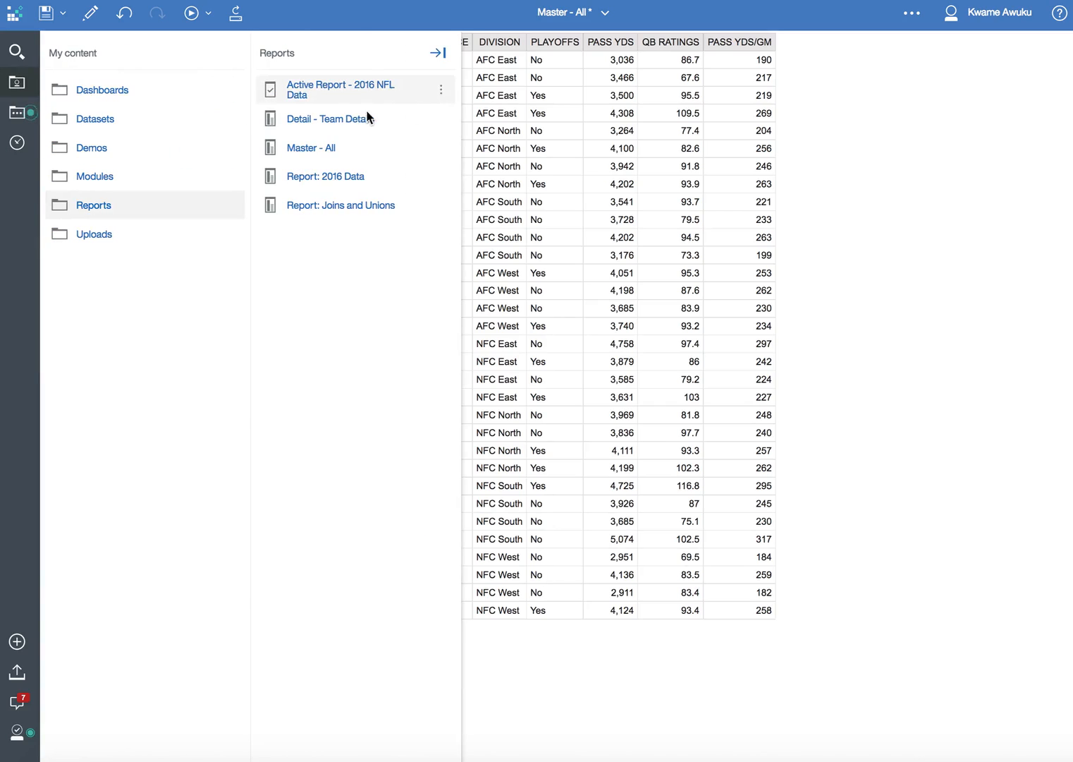
Open Detail - Team Details, finish its prompt with no division, and start editing it.
click(329, 118)
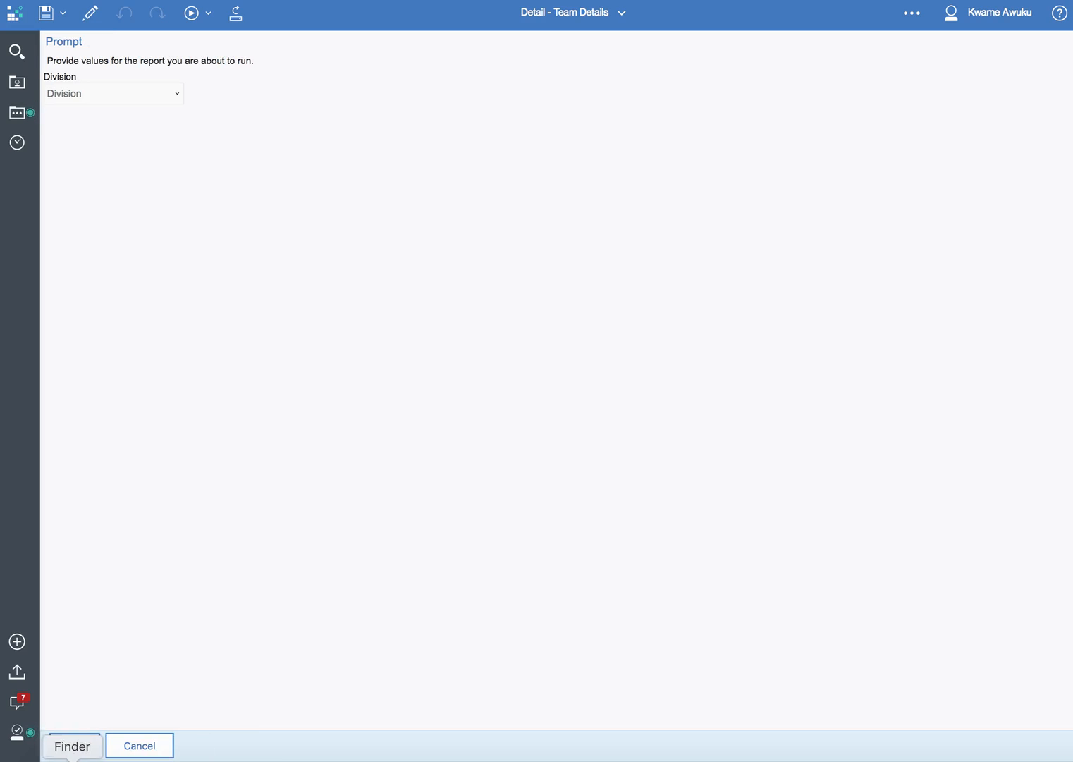
click(71, 746)
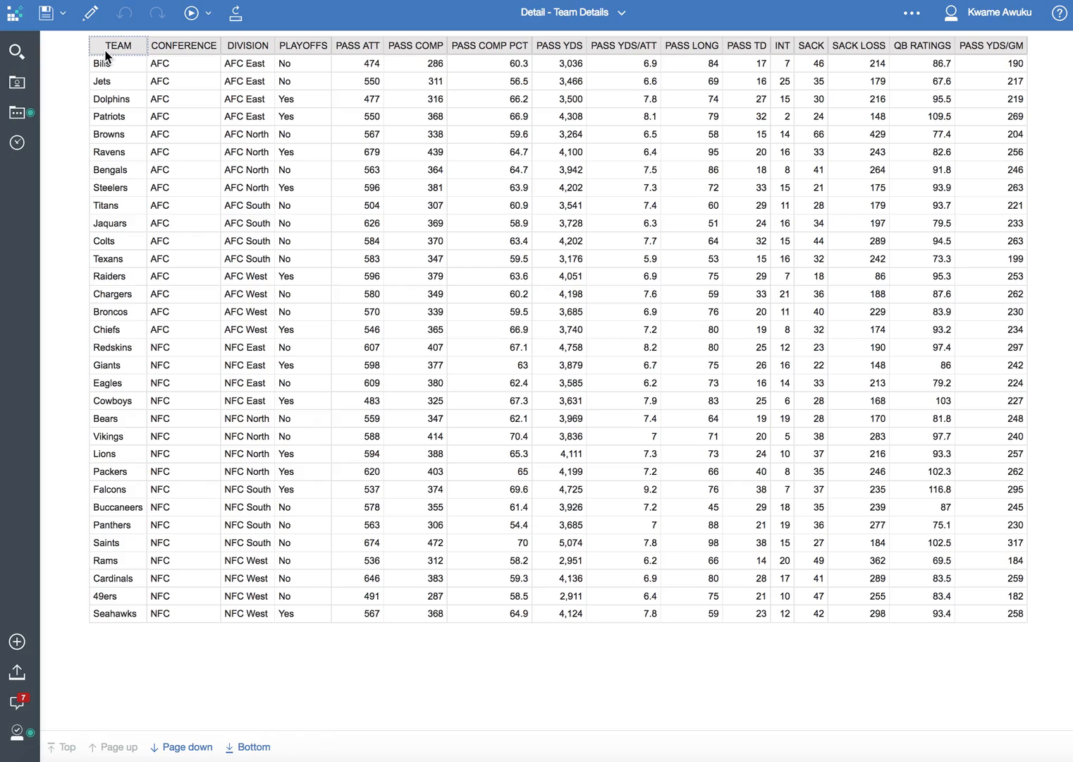
click(489, 223)
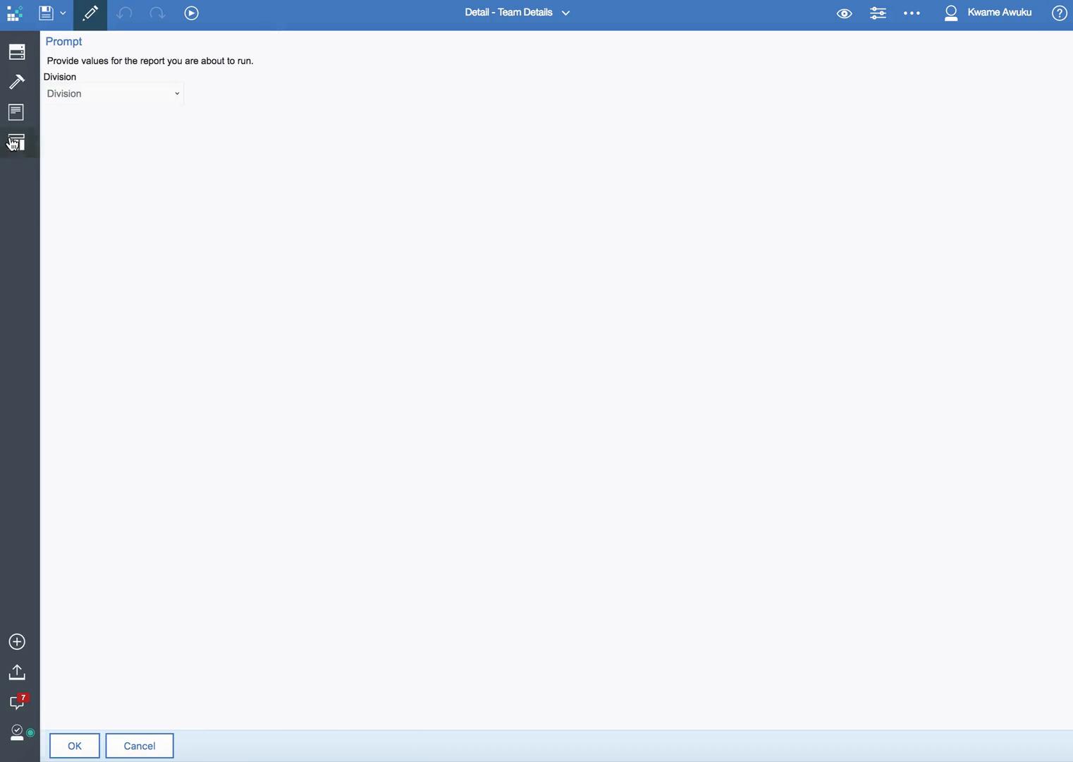
Add the detail filter [DIVISION] = ?Division? to the Main query.
click(17, 52)
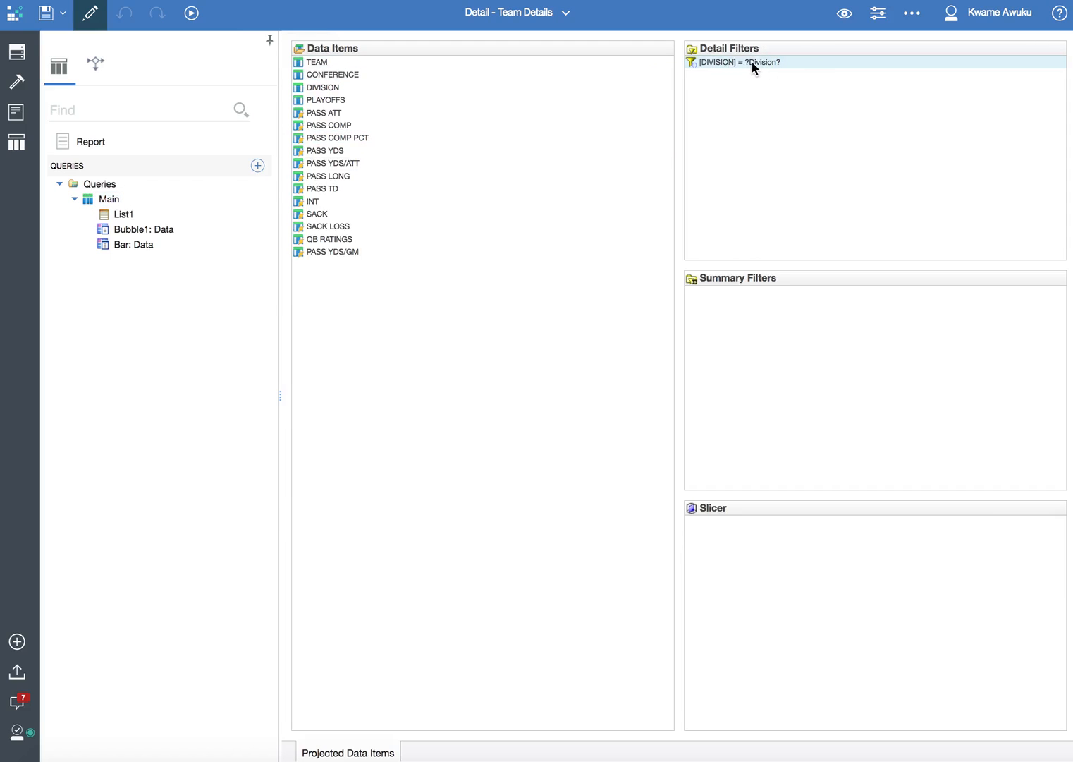
click(332, 74)
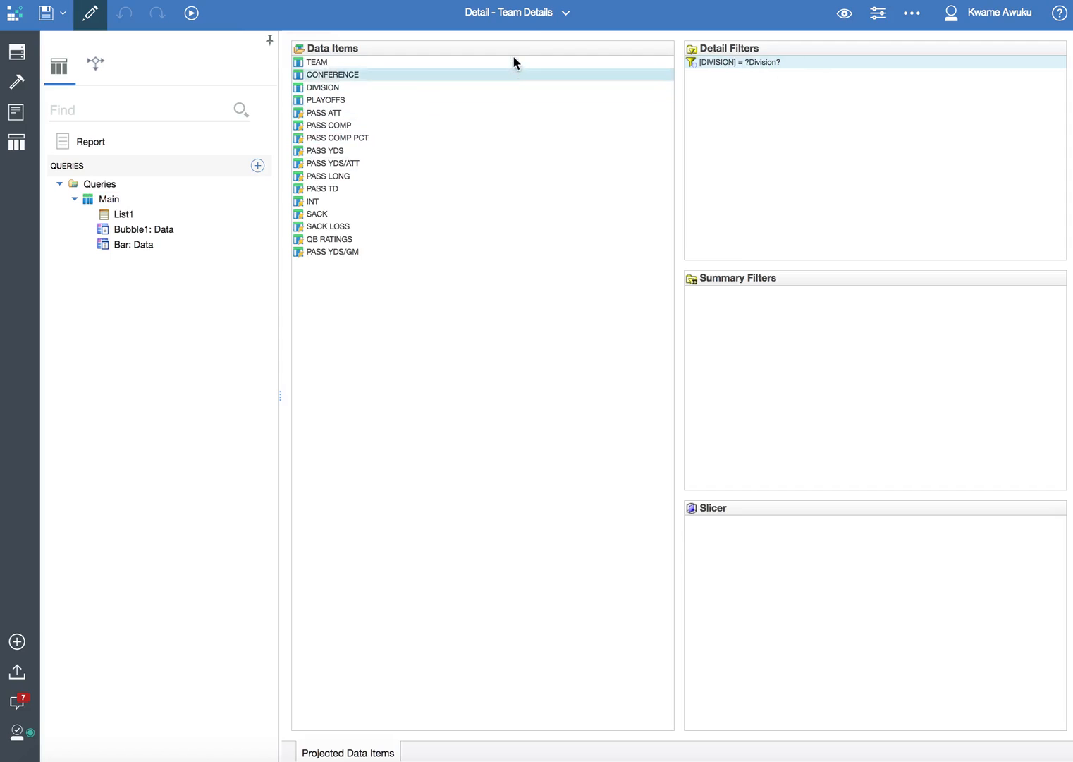
click(323, 87)
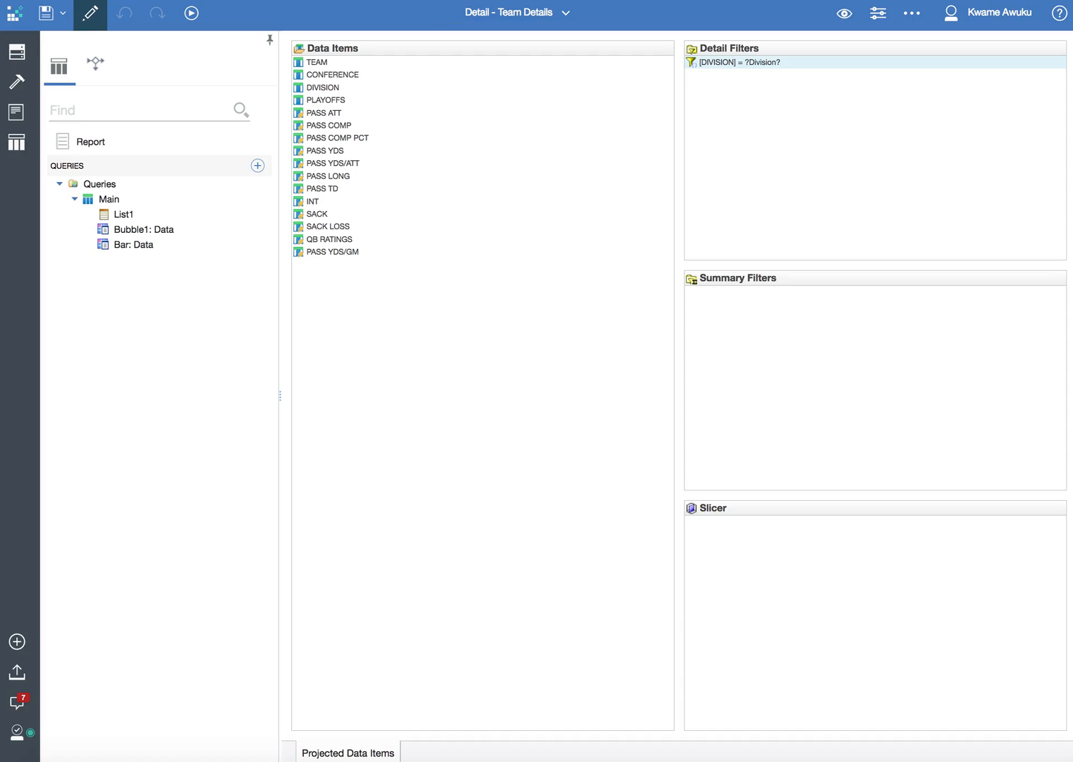
click(321, 87)
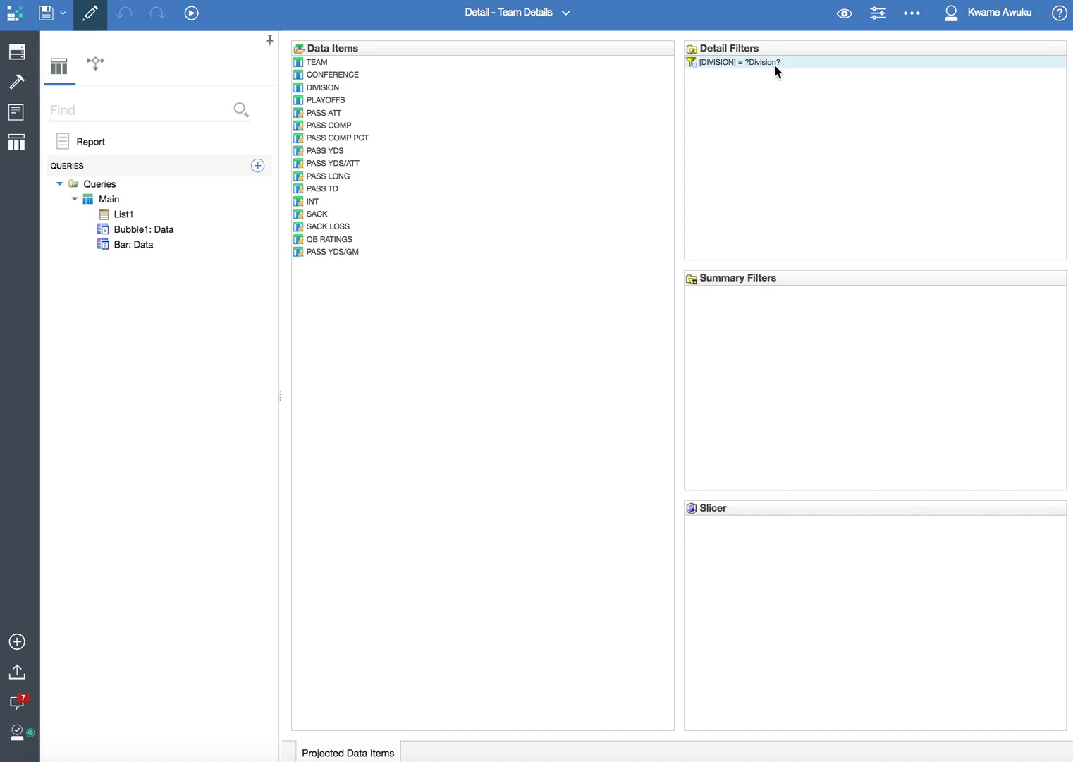
mouse_move(768, 70)
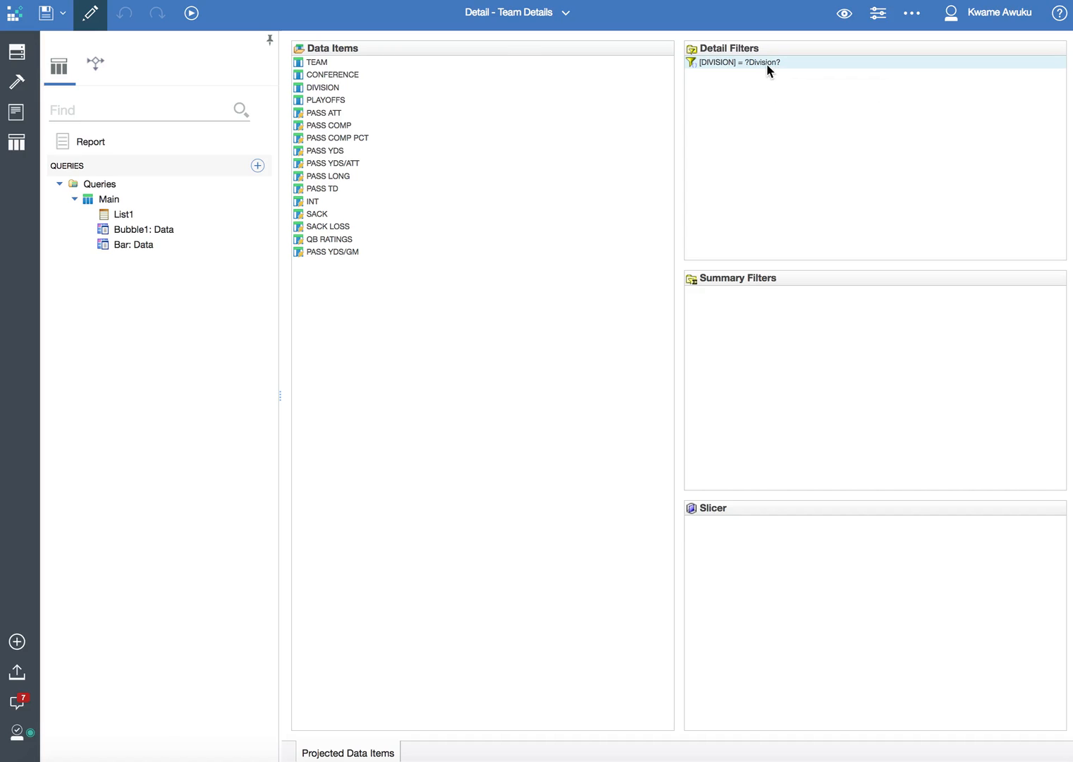
mouse_move(702, 69)
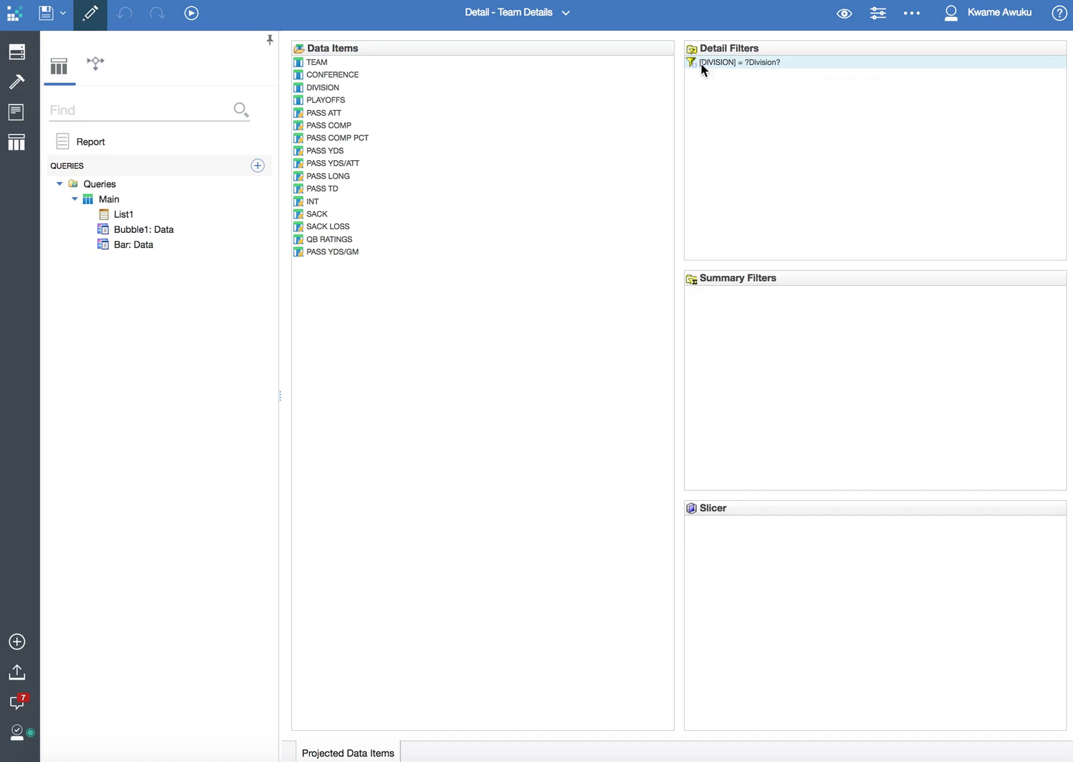
mouse_move(727, 69)
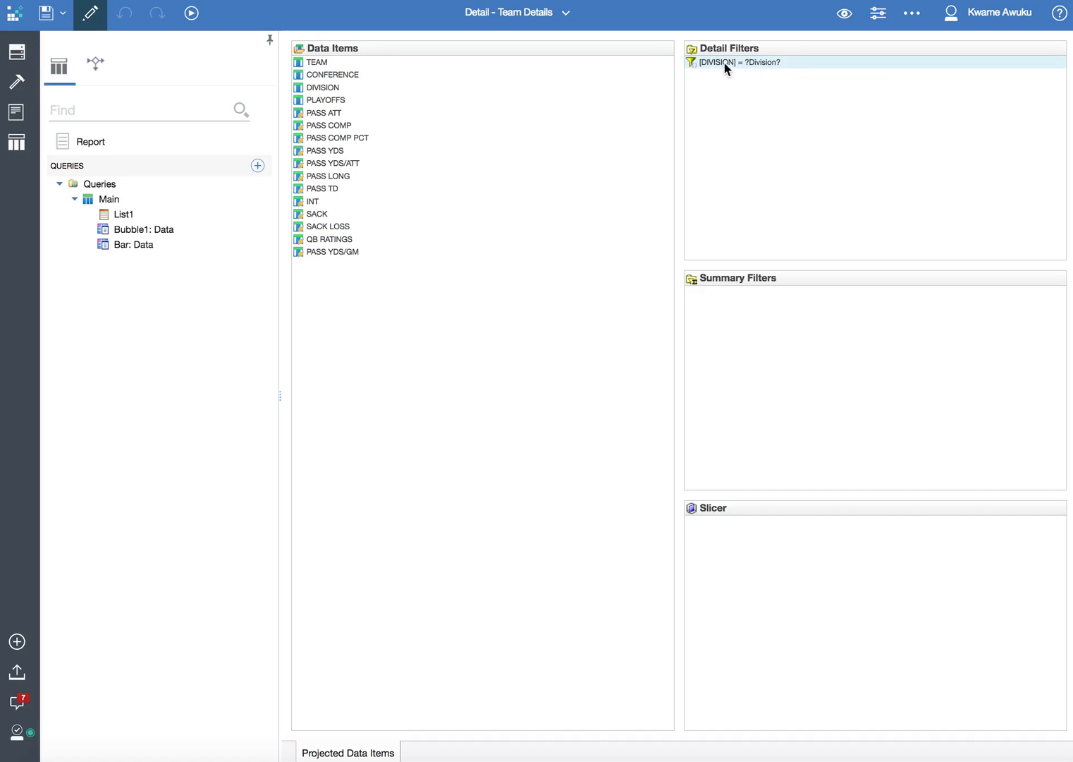
mouse_move(733, 68)
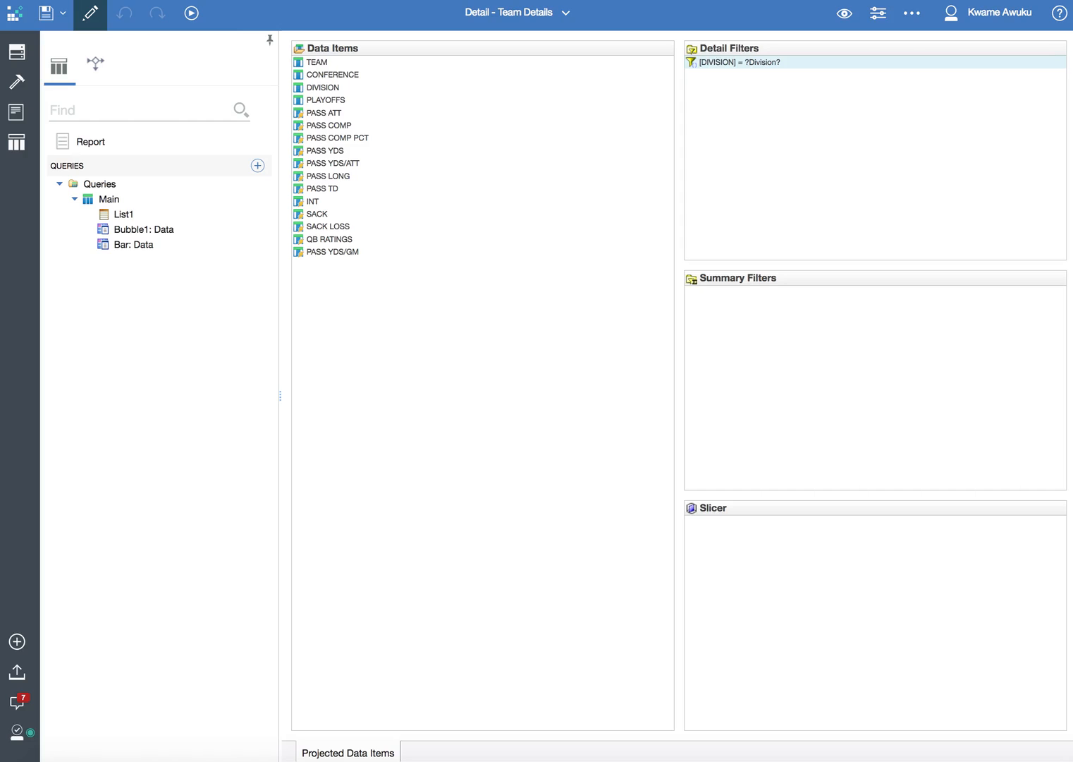
mouse_move(770, 74)
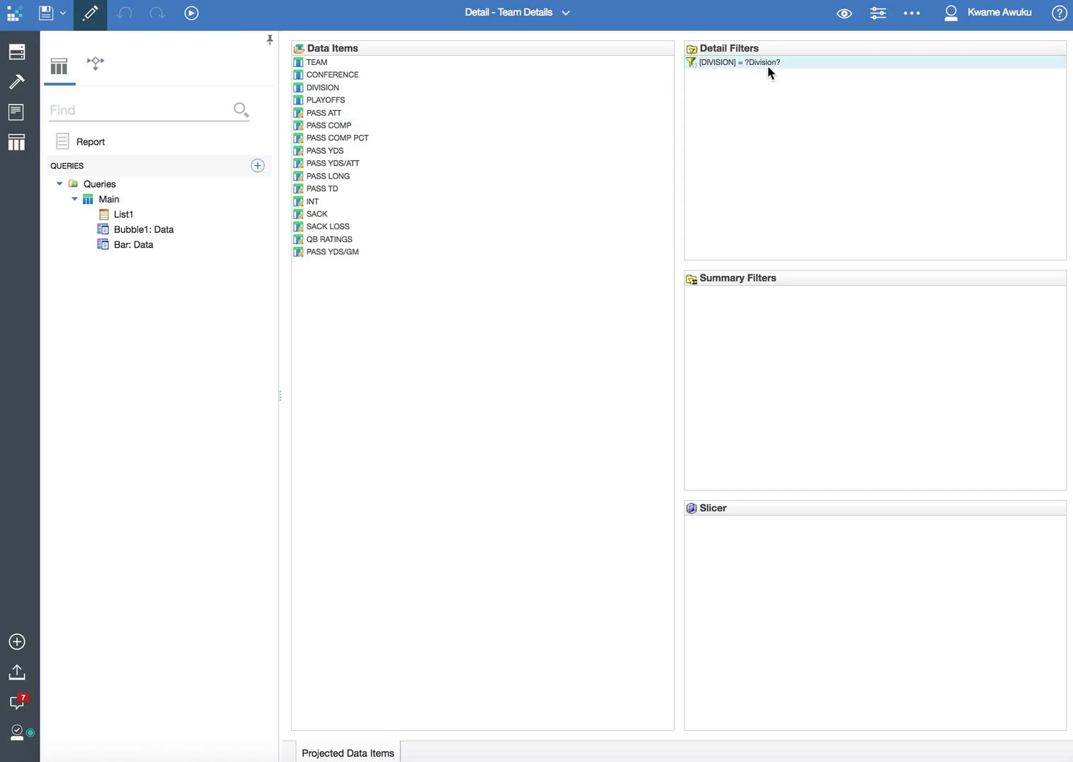
click(322, 88)
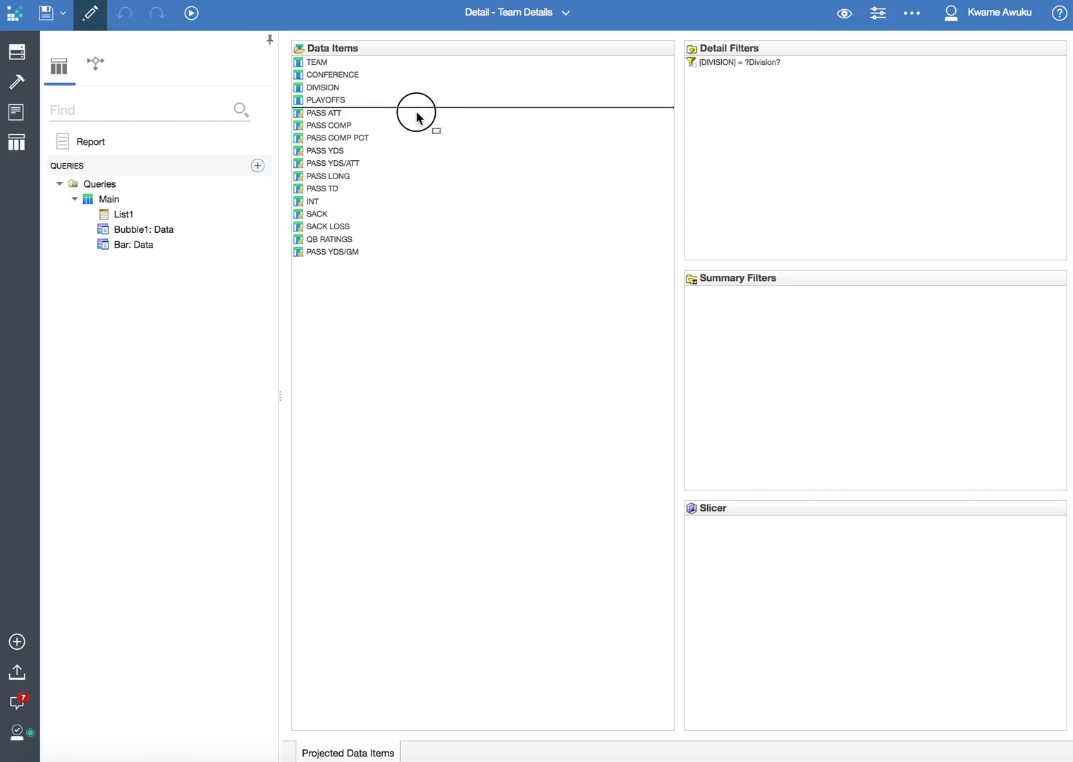
click(740, 62)
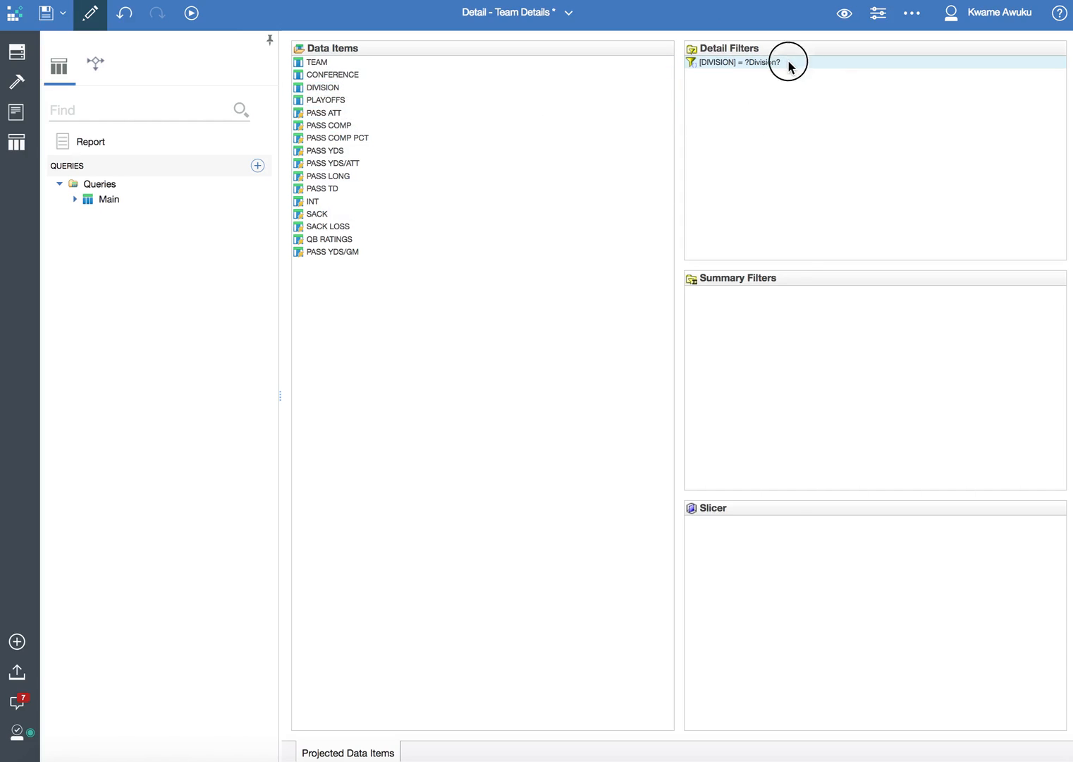
double_click(735, 62)
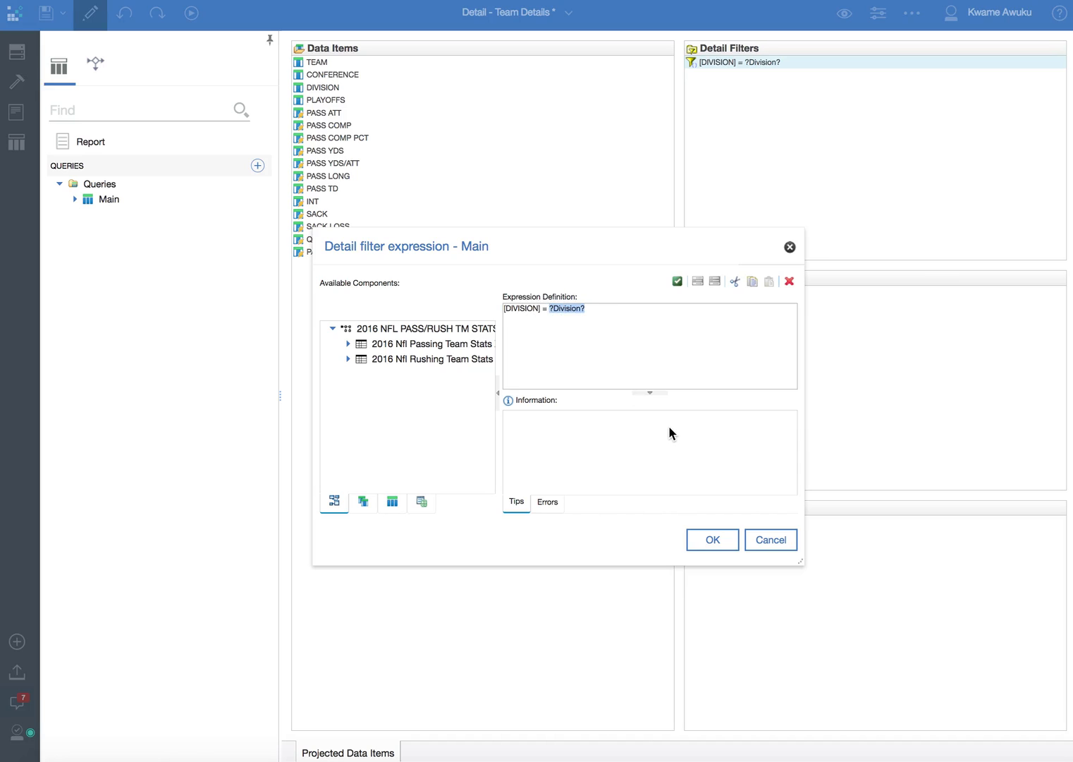
click(712, 539)
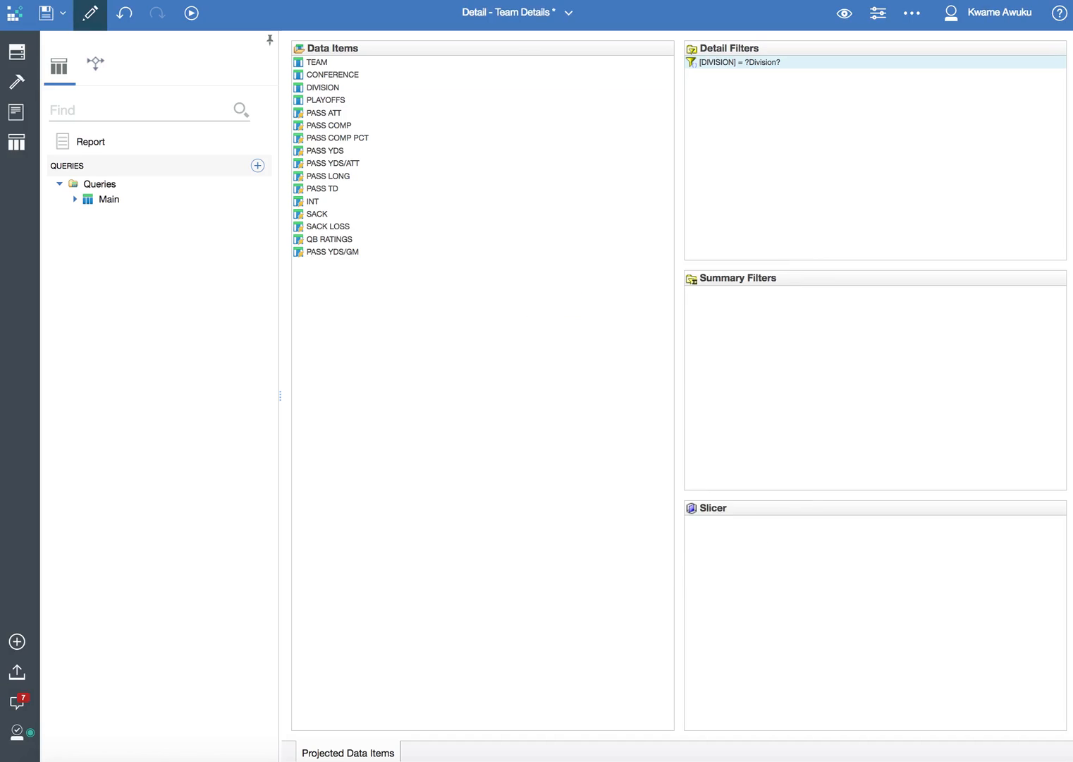
click(568, 13)
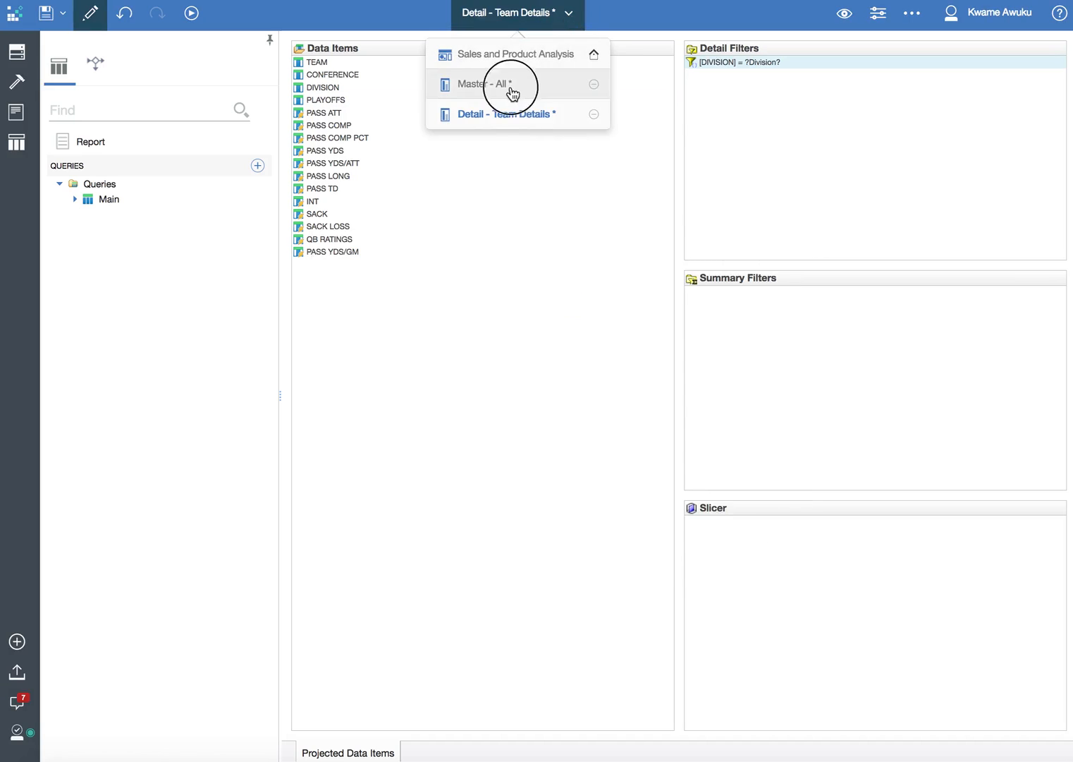
Switch to Master - All, select its DIVISION column, and enter design mode.
click(482, 84)
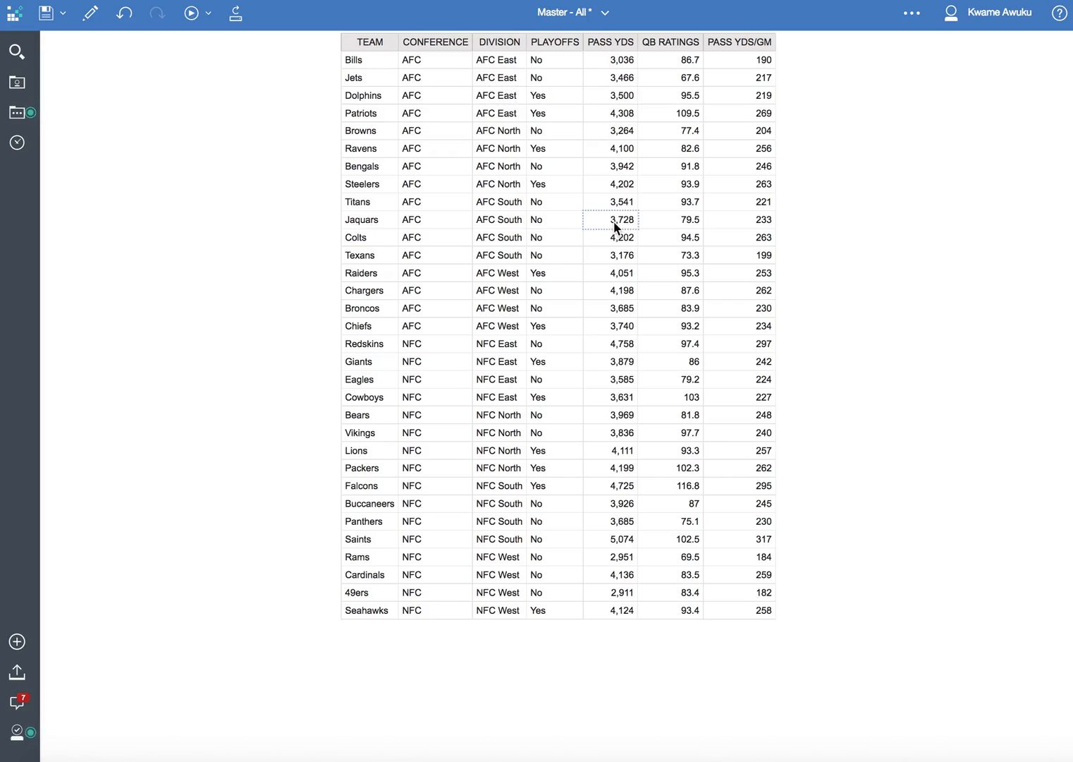
click(611, 166)
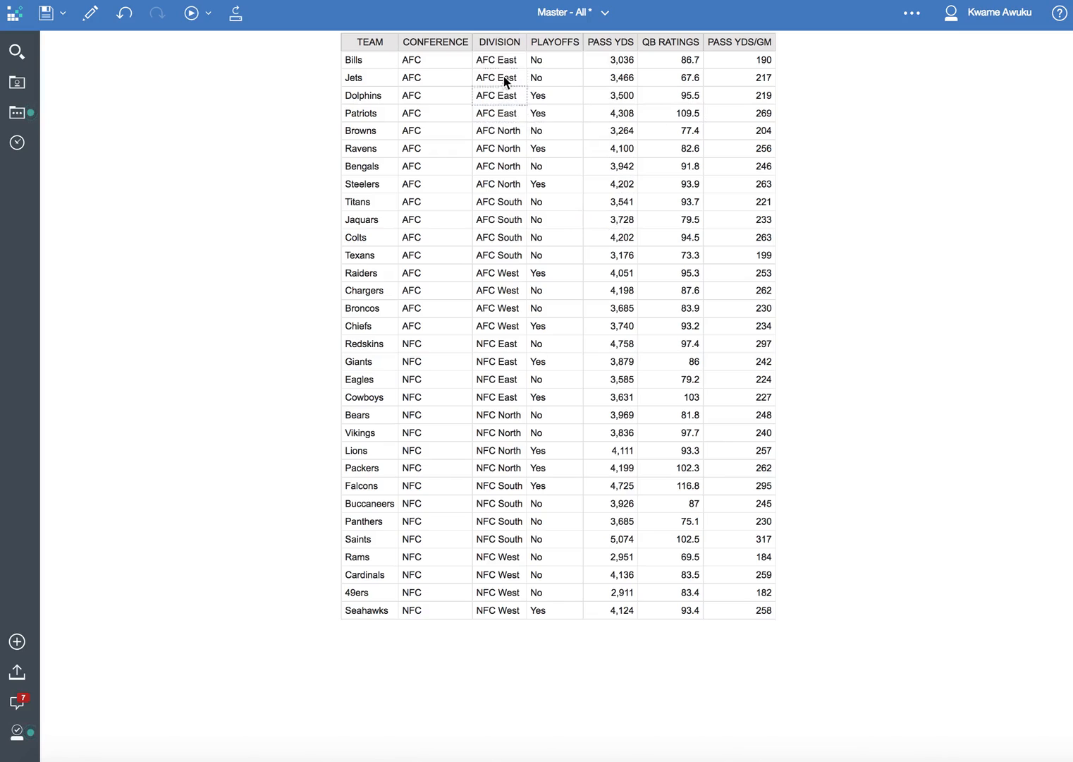
click(498, 42)
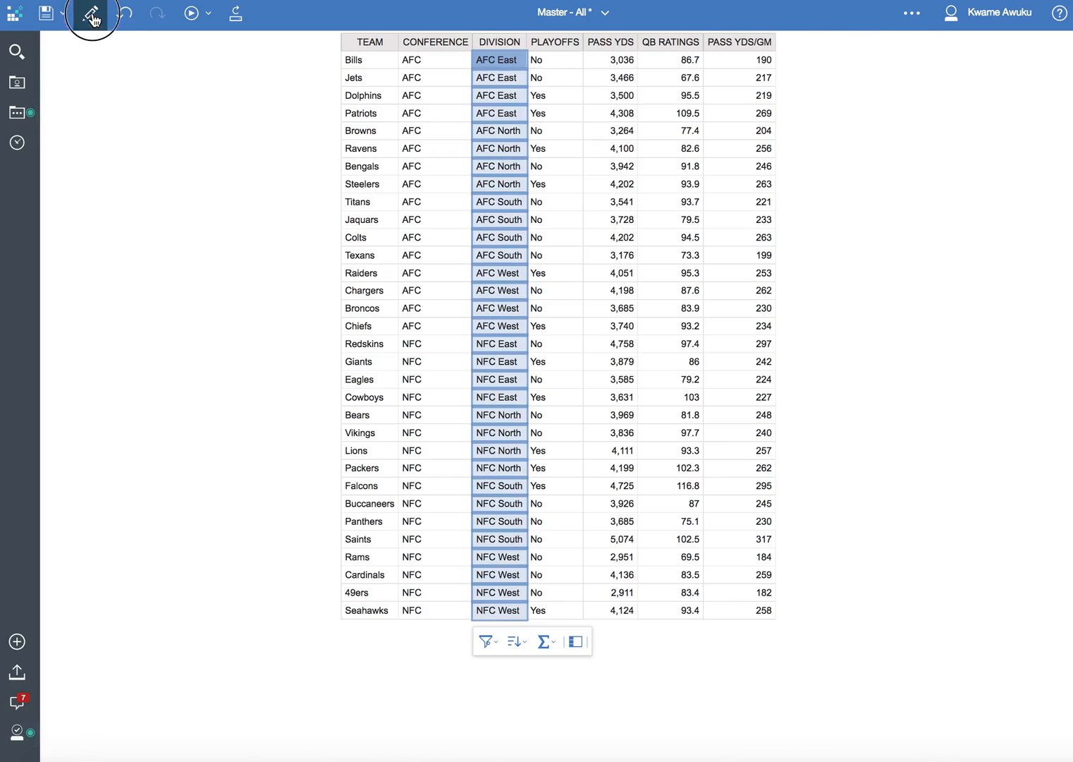
click(91, 13)
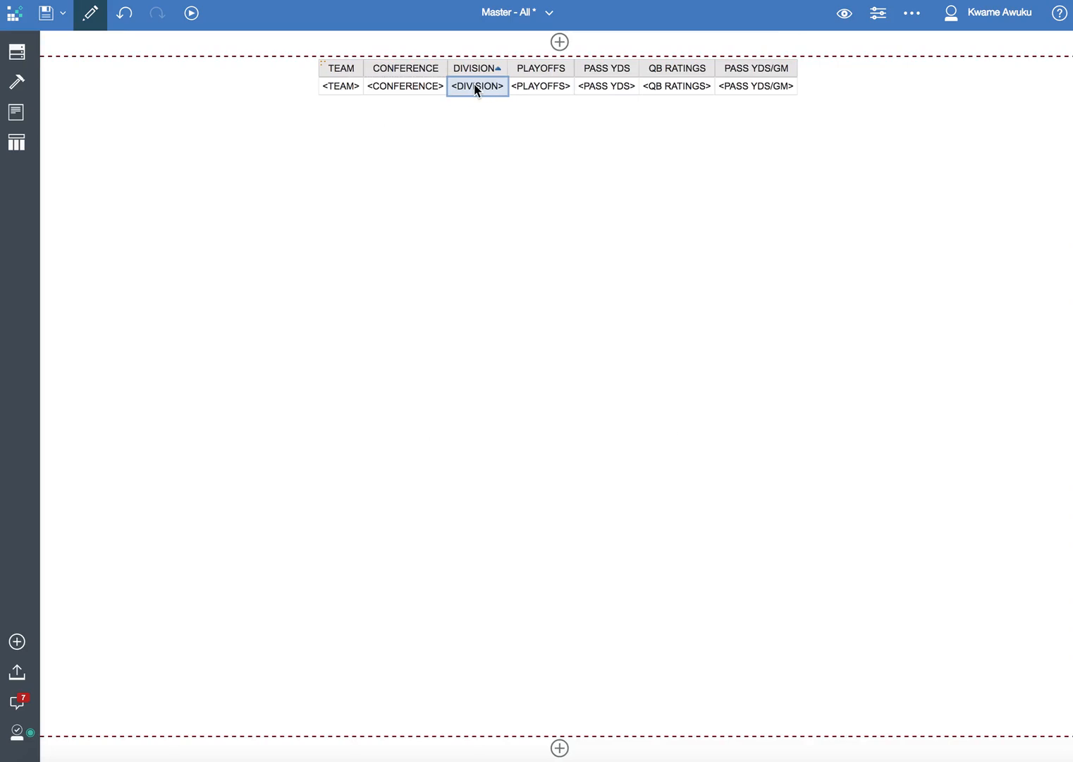
mouse_move(584, 76)
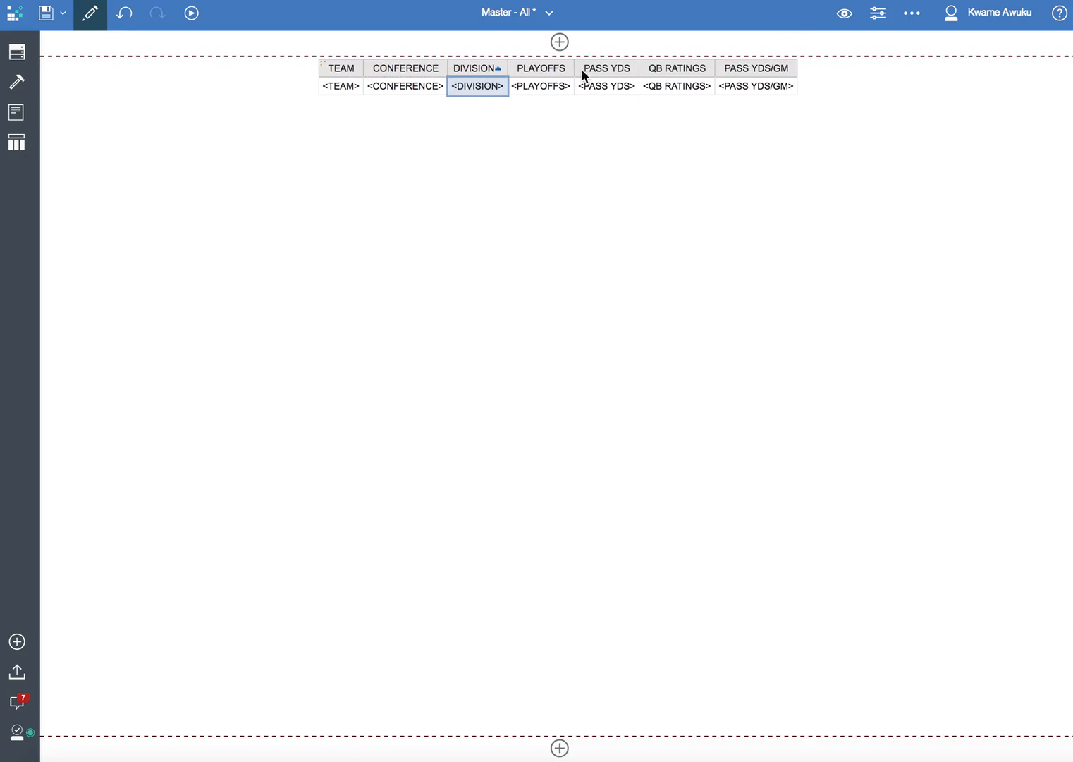
mouse_move(474, 91)
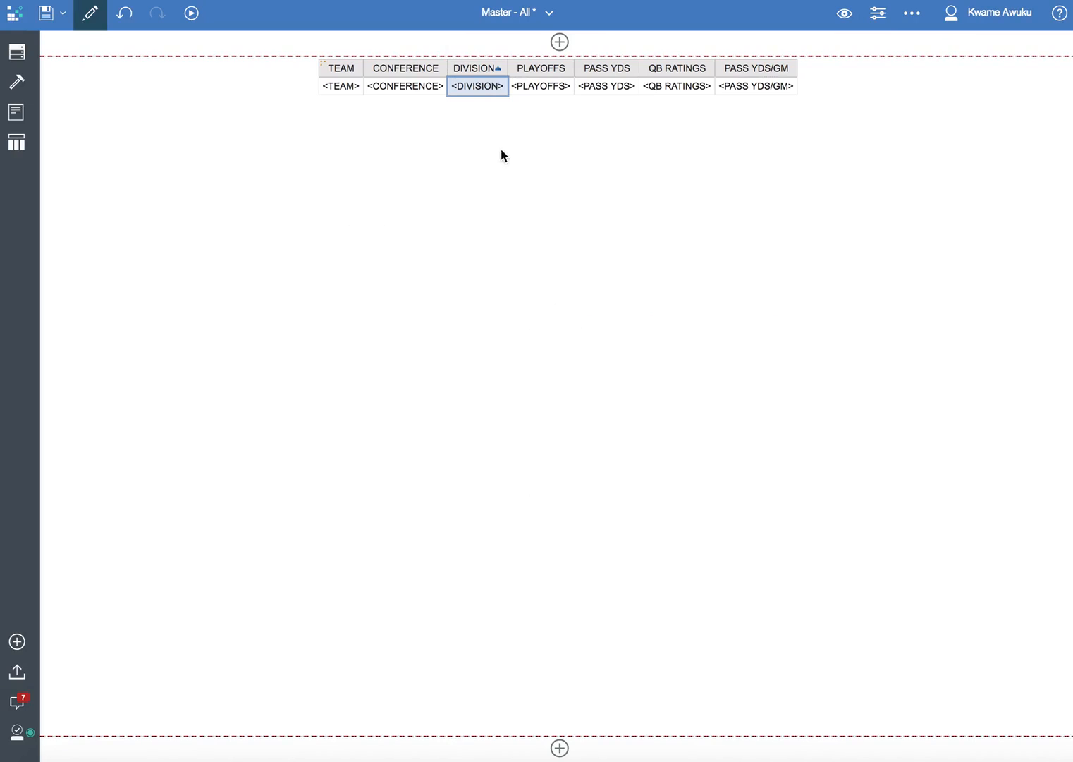
Add a DIVISION drill-through targeting Detail - Team Details with action Run the report.
click(905, 56)
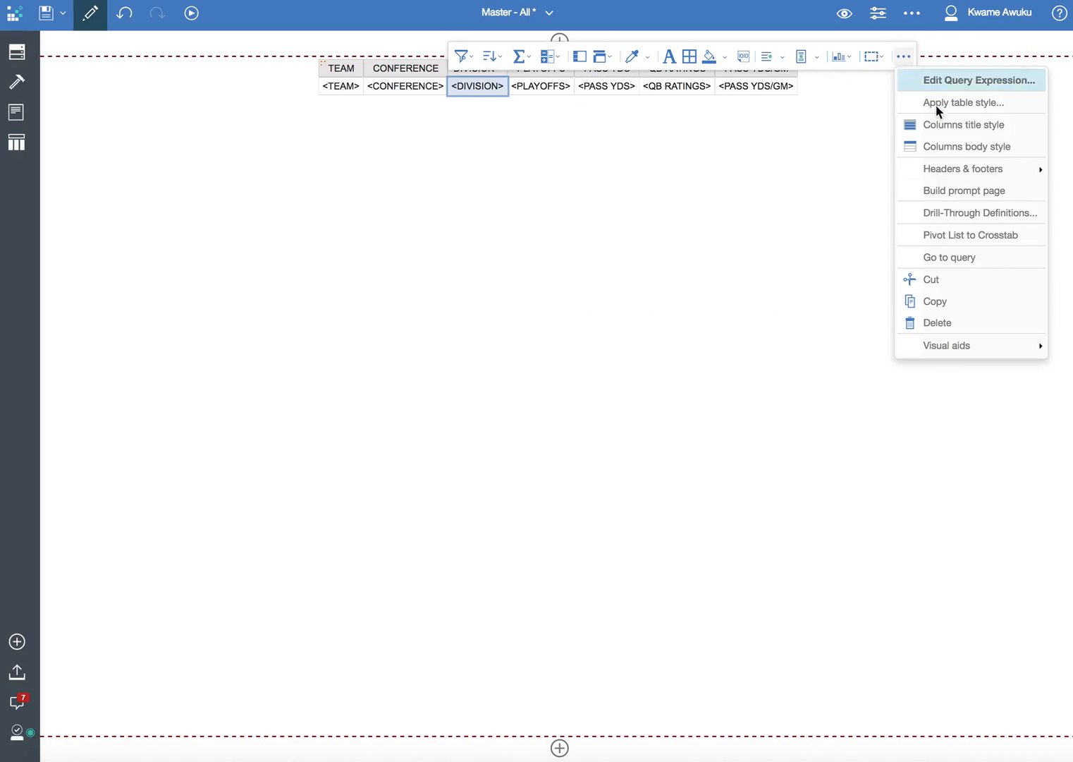
click(981, 212)
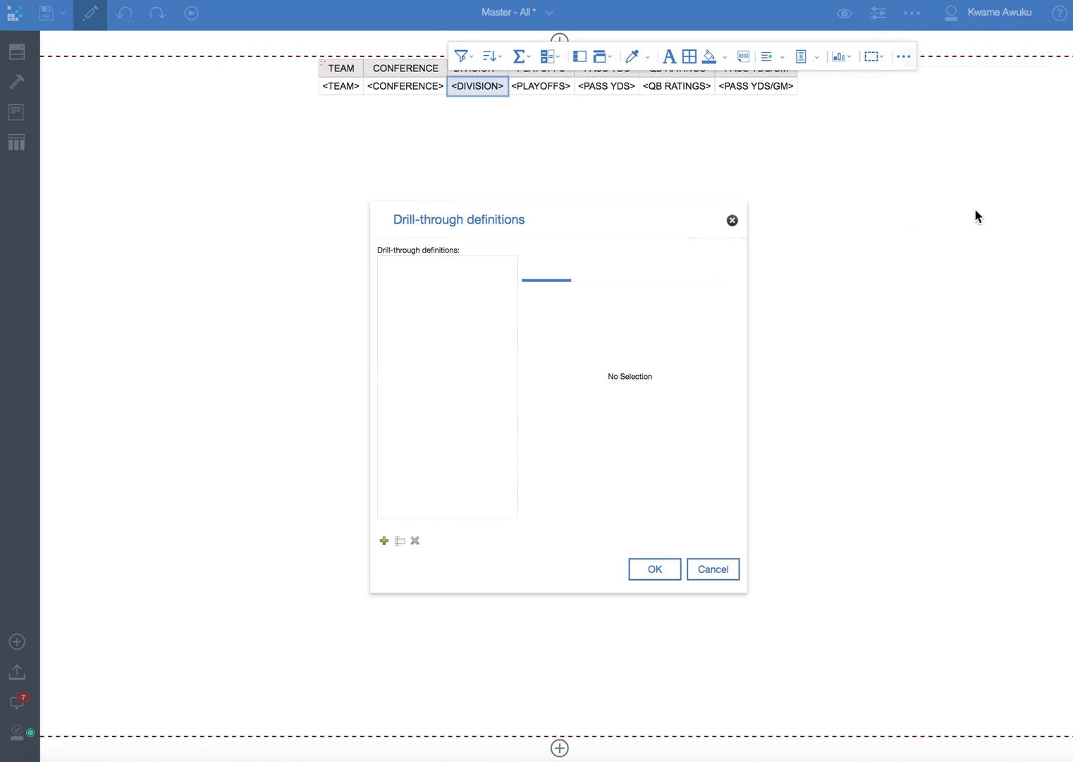
click(384, 541)
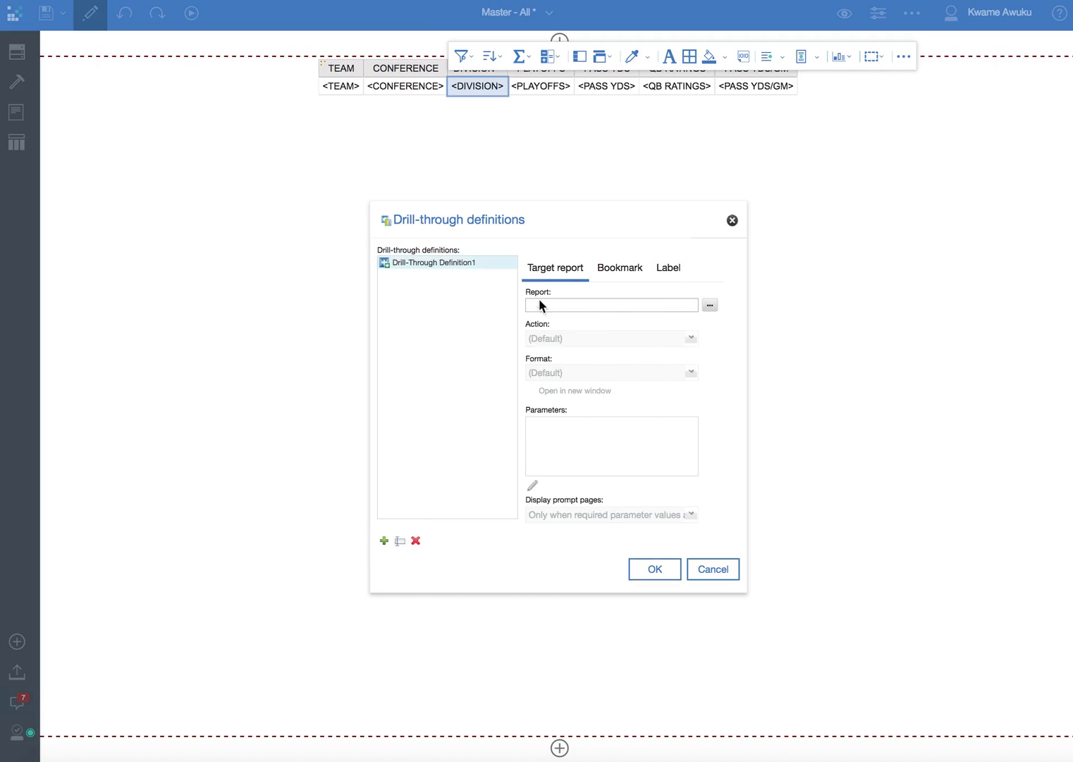
mouse_move(710, 305)
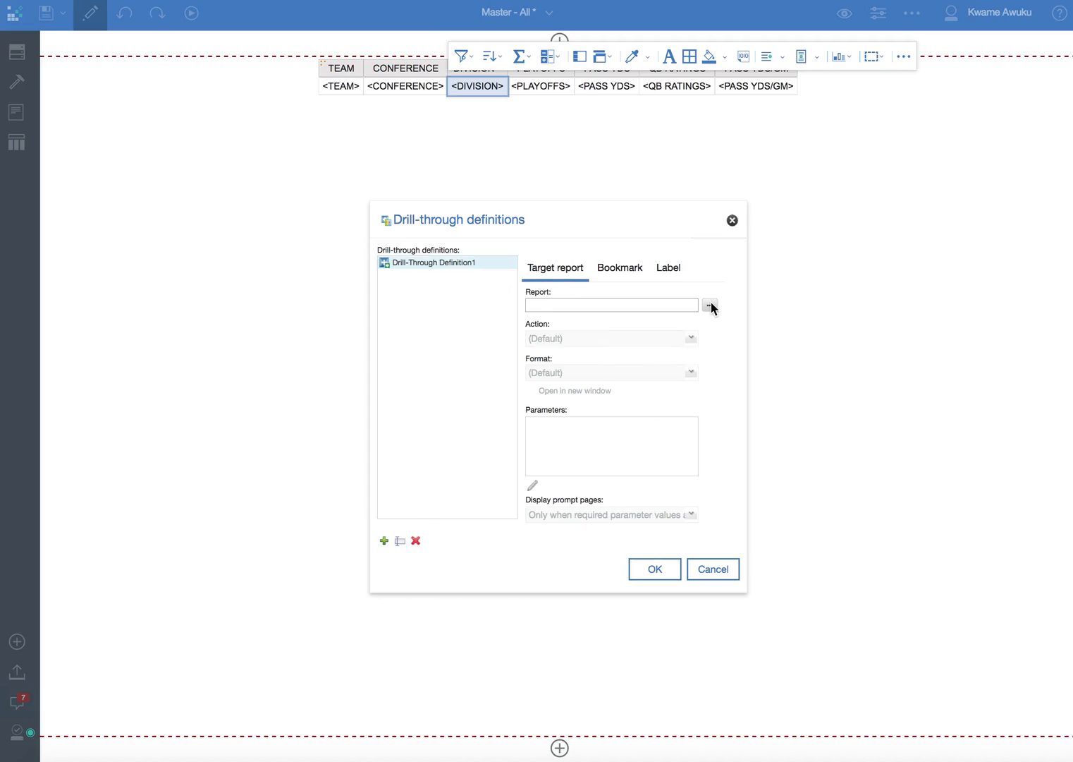
click(711, 304)
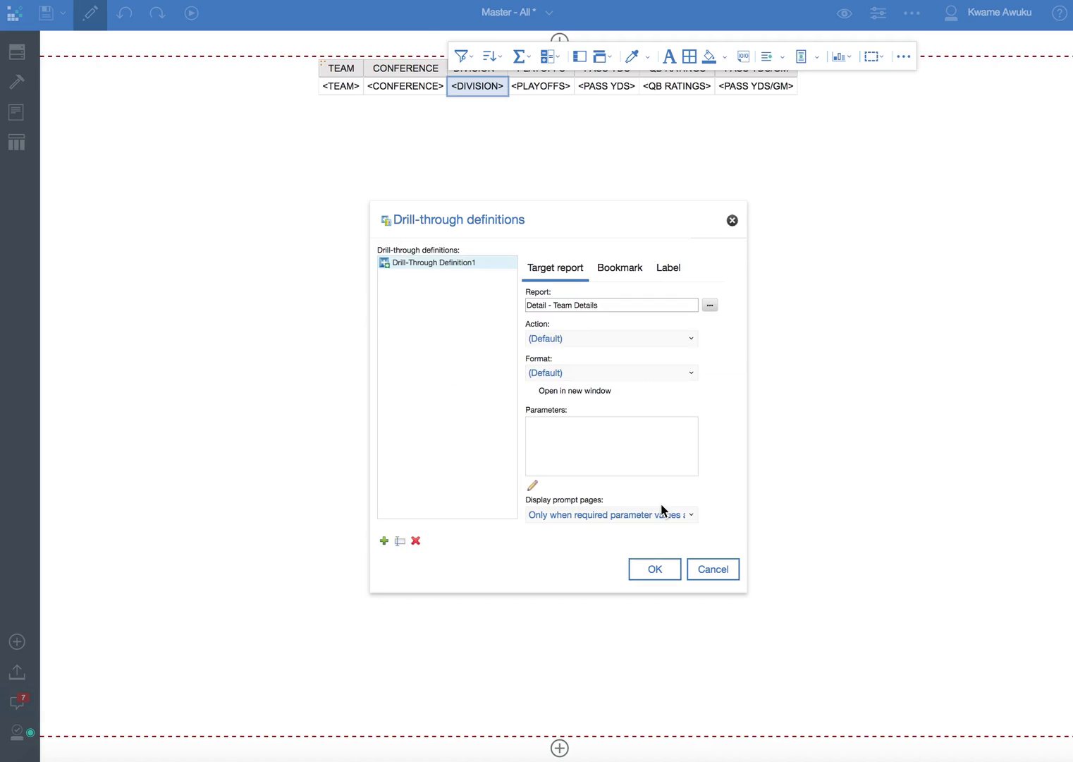
click(611, 339)
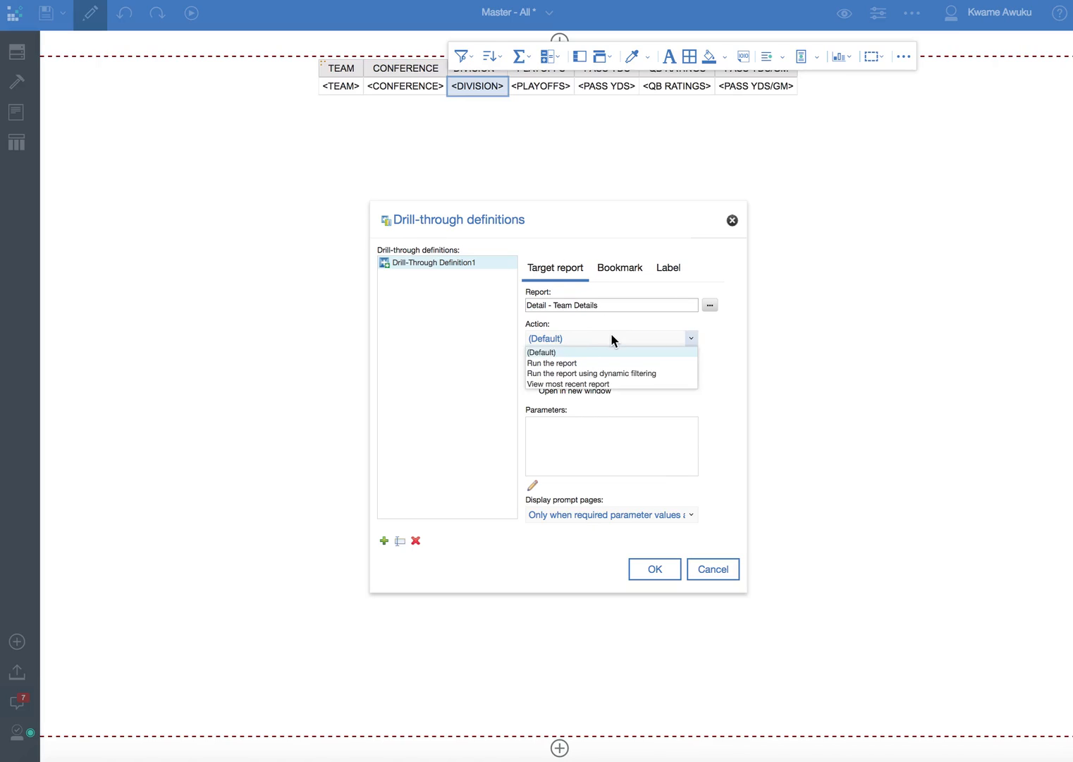
click(552, 362)
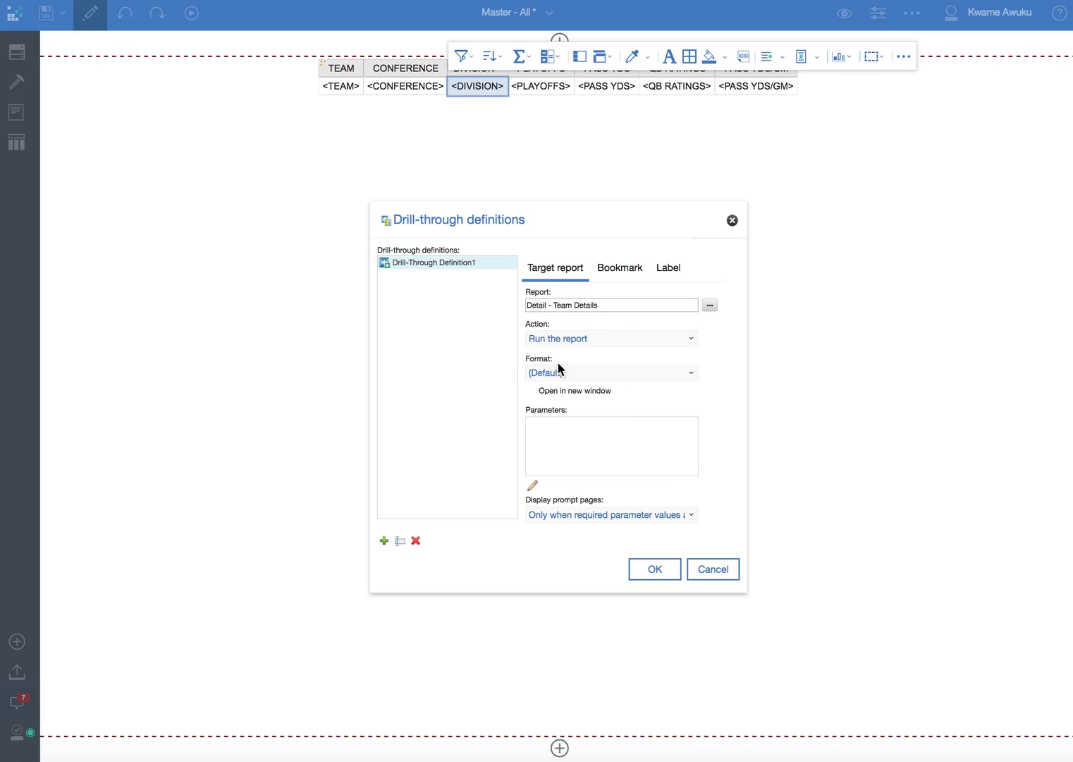
mouse_move(651, 411)
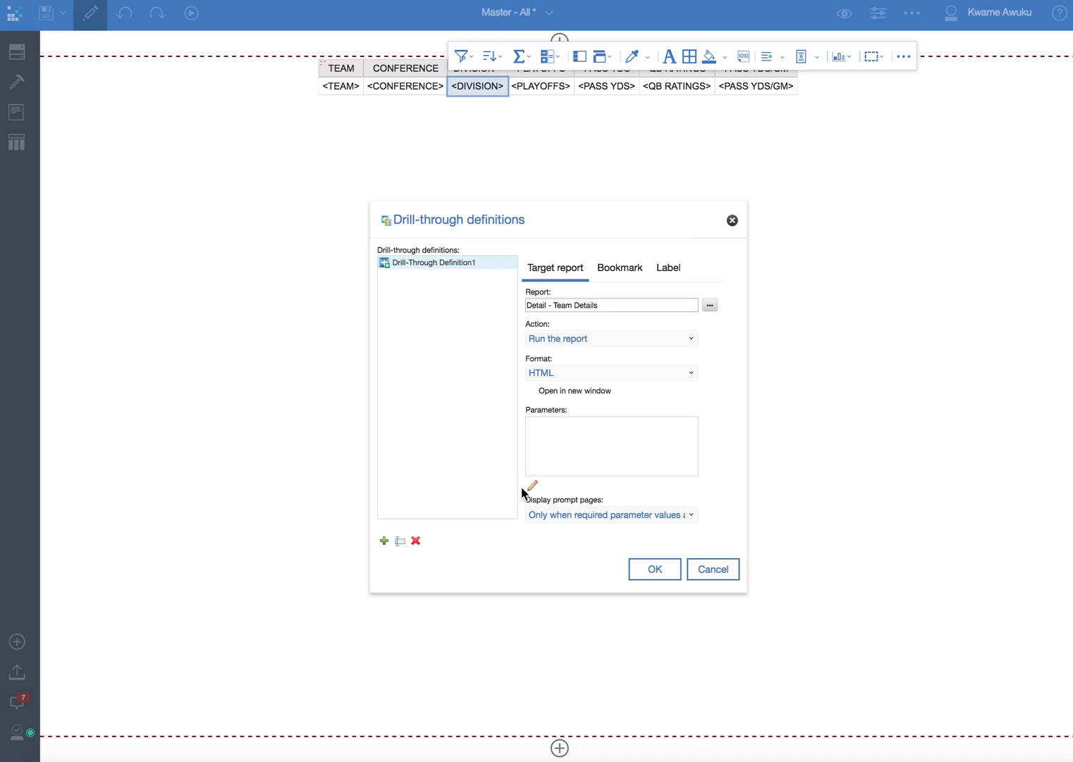
Map the Division parameter to the DIVISION data item's value and confirm.
click(531, 485)
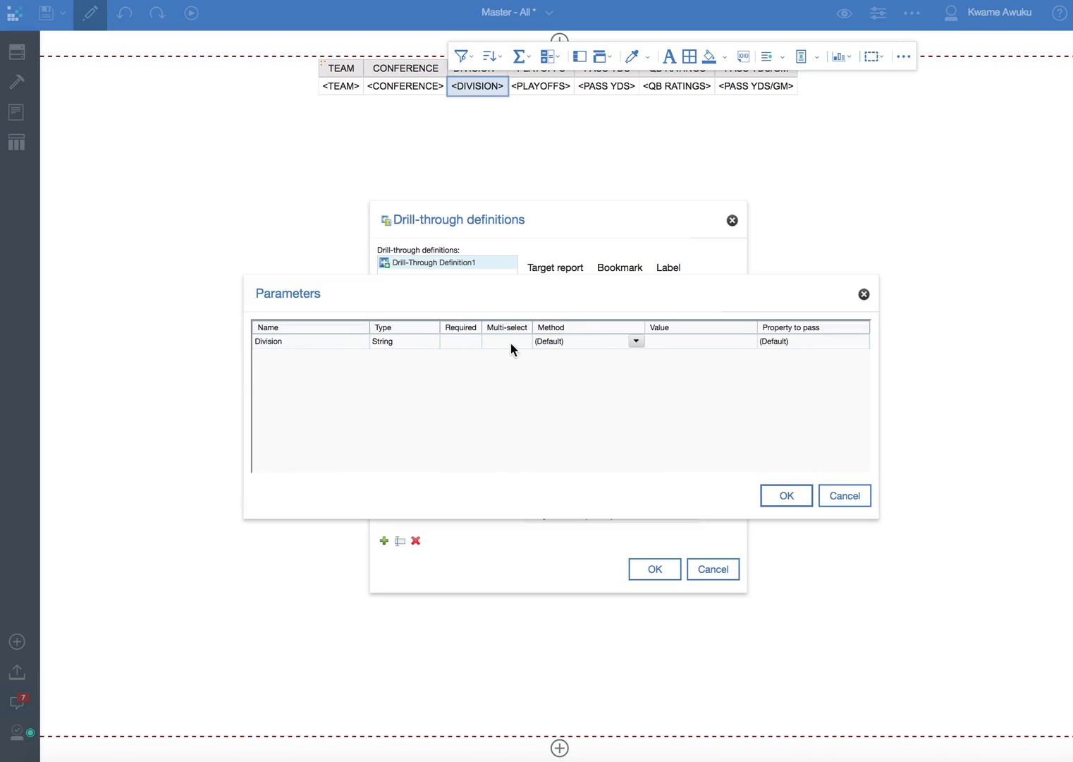
click(635, 341)
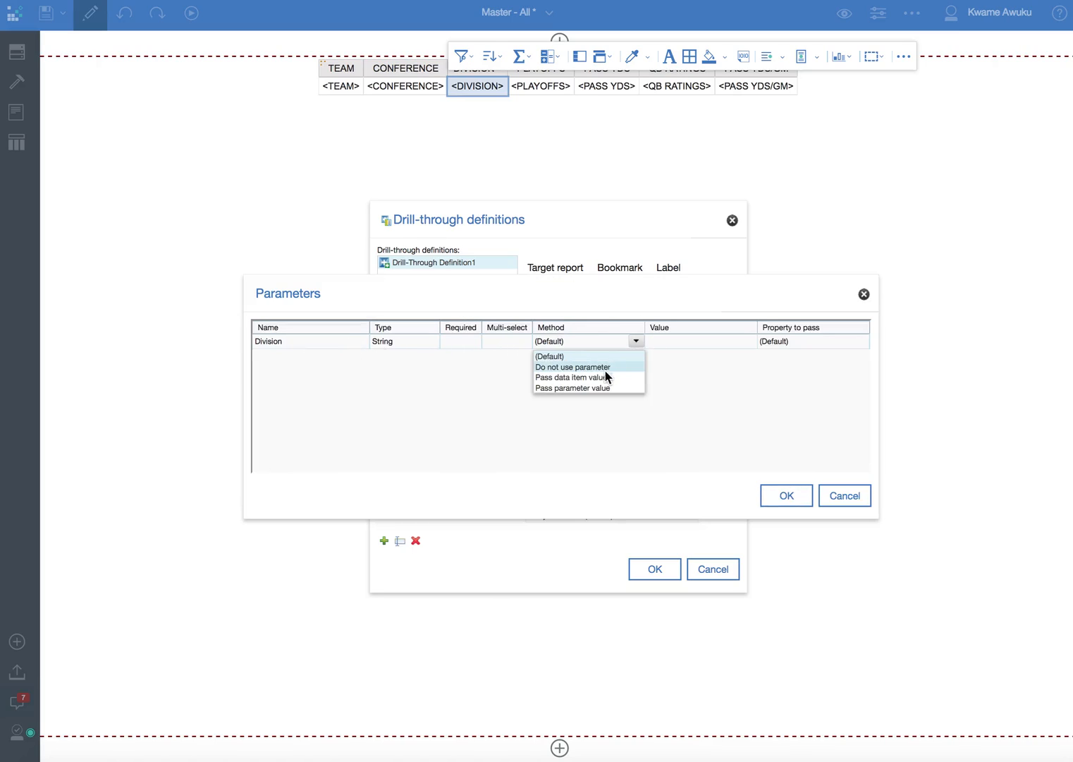
mouse_move(574, 377)
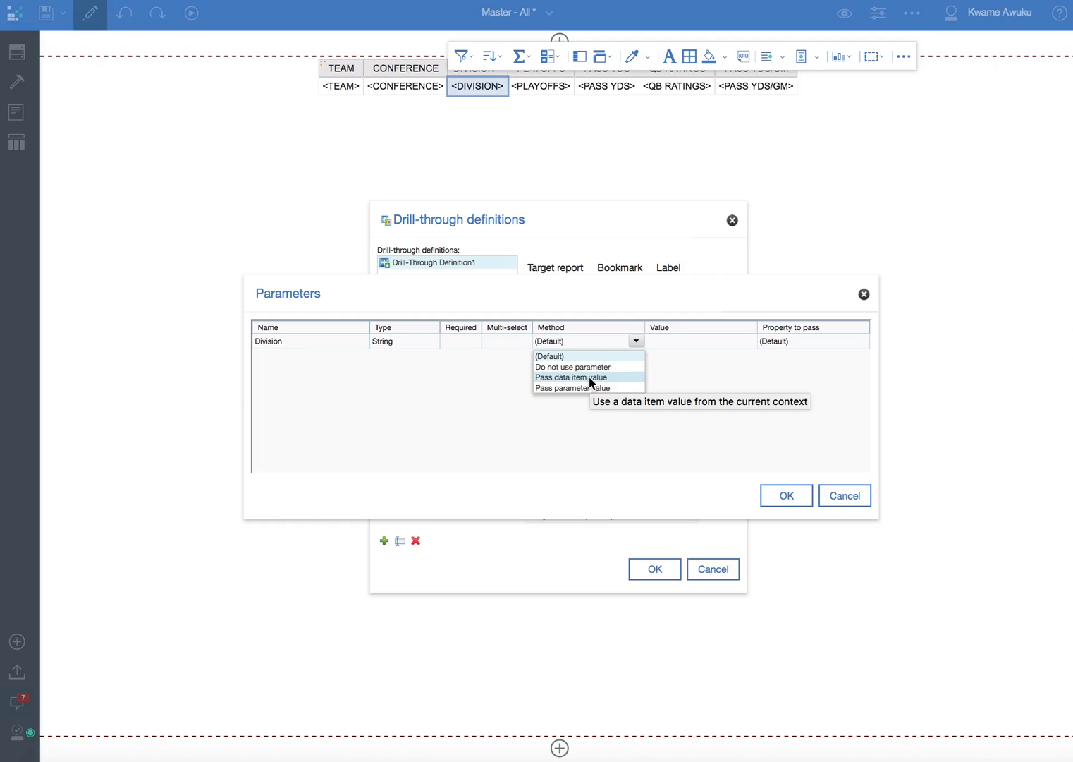
click(571, 378)
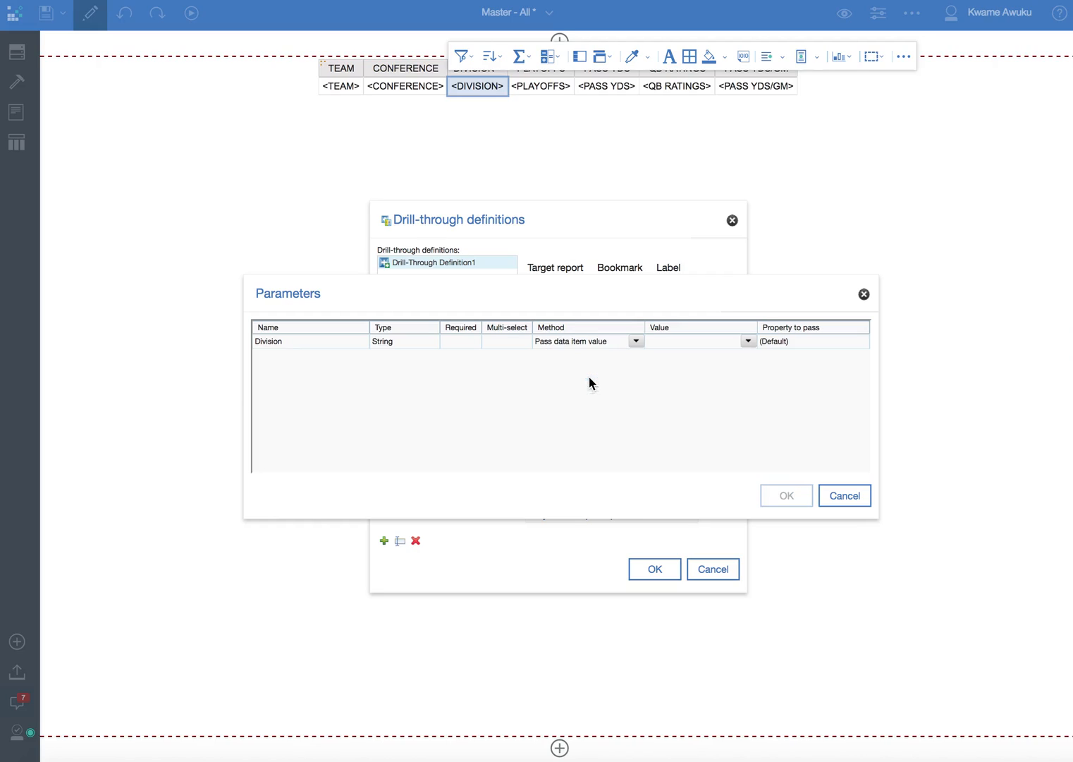
click(748, 342)
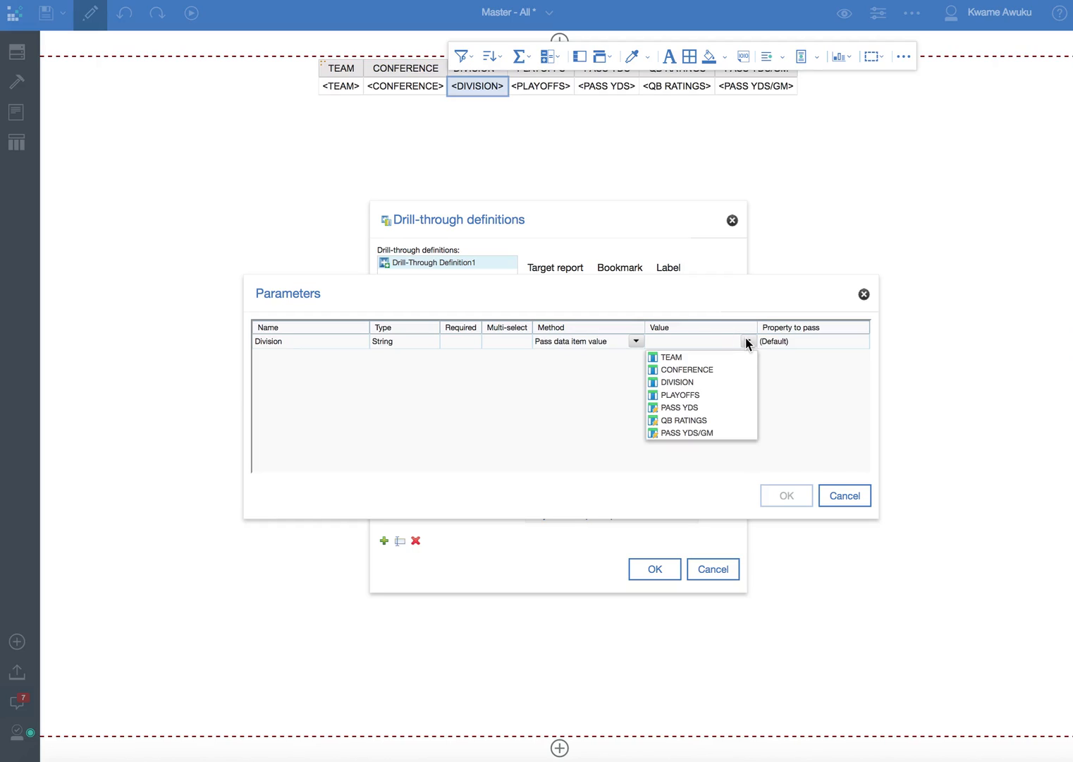
click(675, 382)
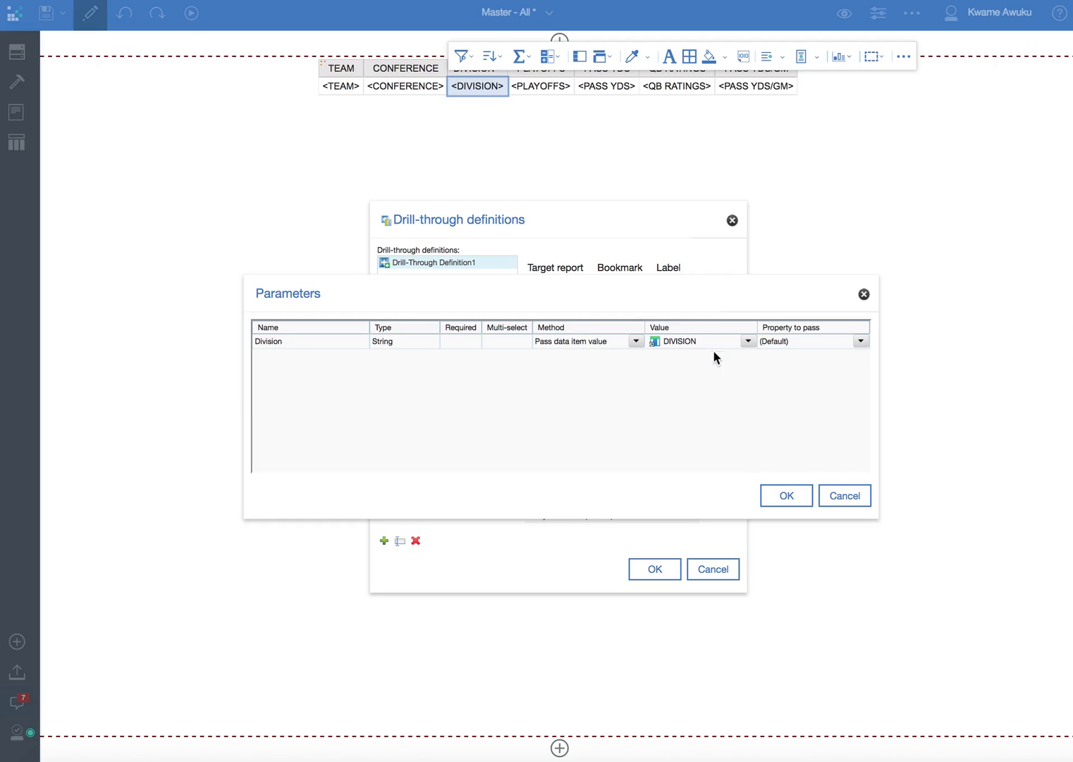
mouse_move(691, 359)
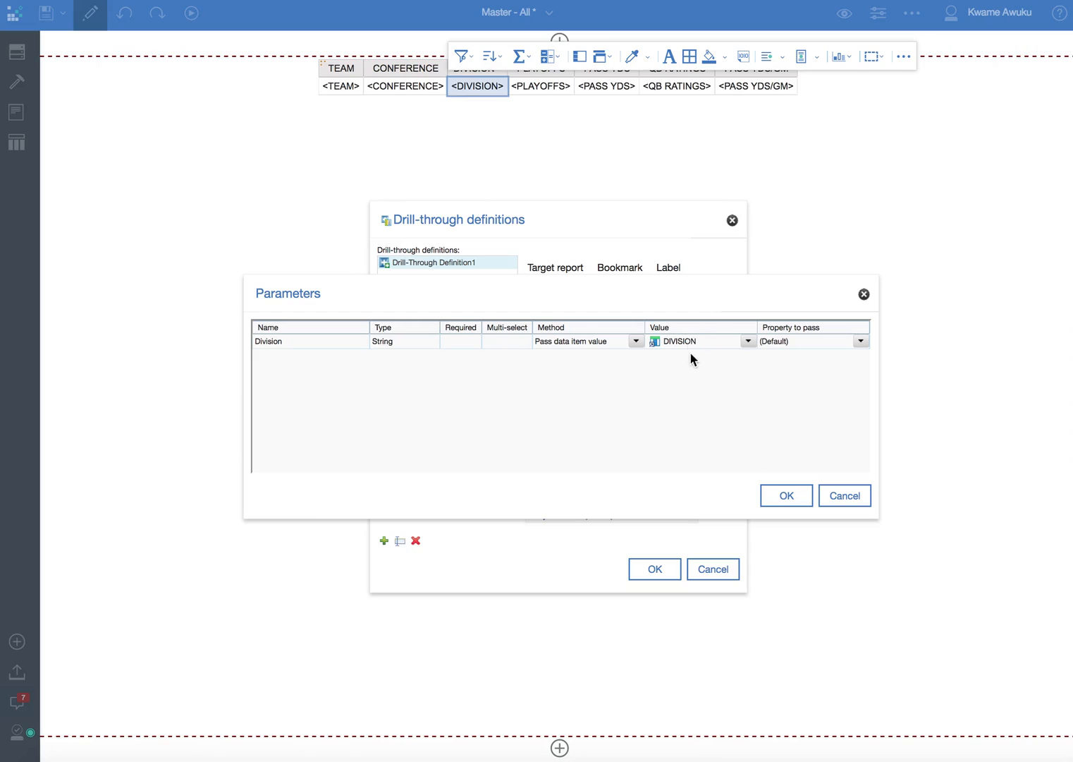
mouse_move(694, 344)
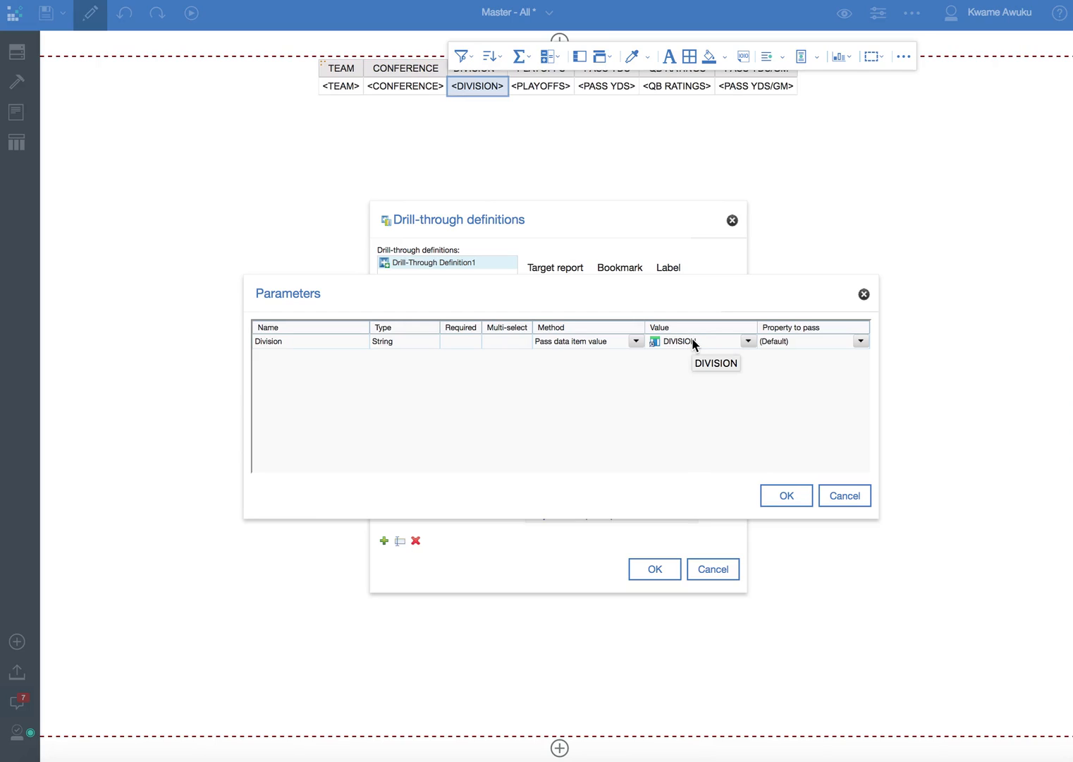
mouse_move(786, 486)
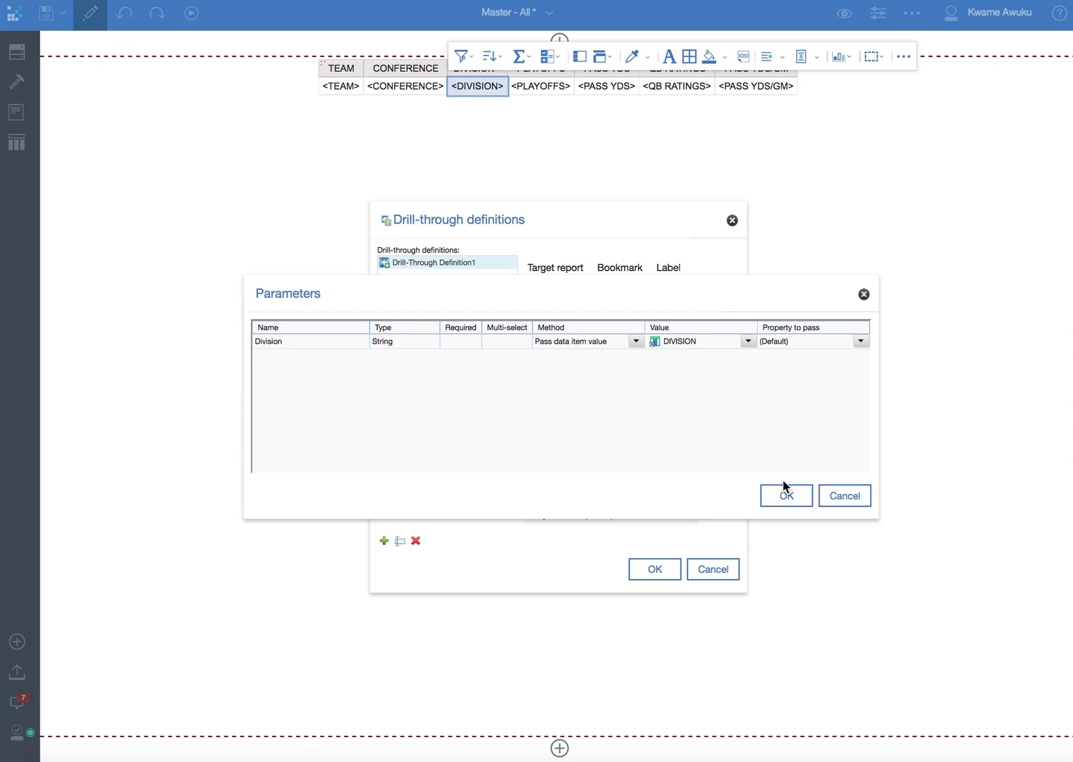
click(785, 495)
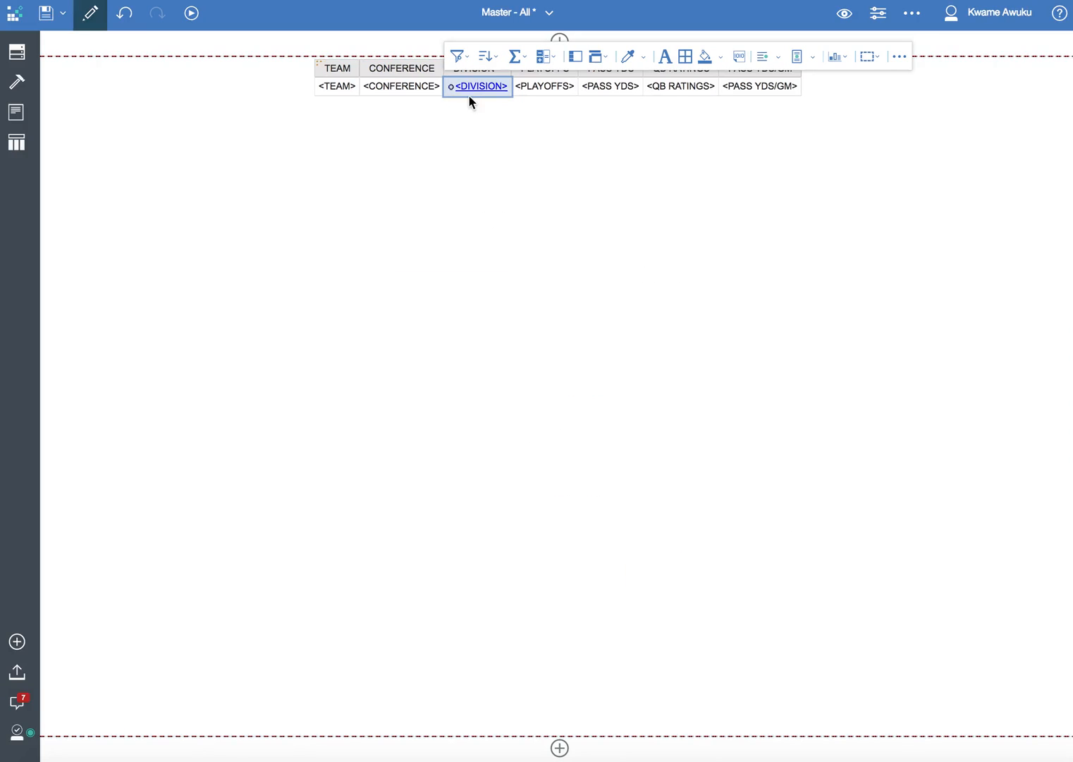
Run Master - All as HTML, showing DIVISION values as drill-through links.
click(191, 12)
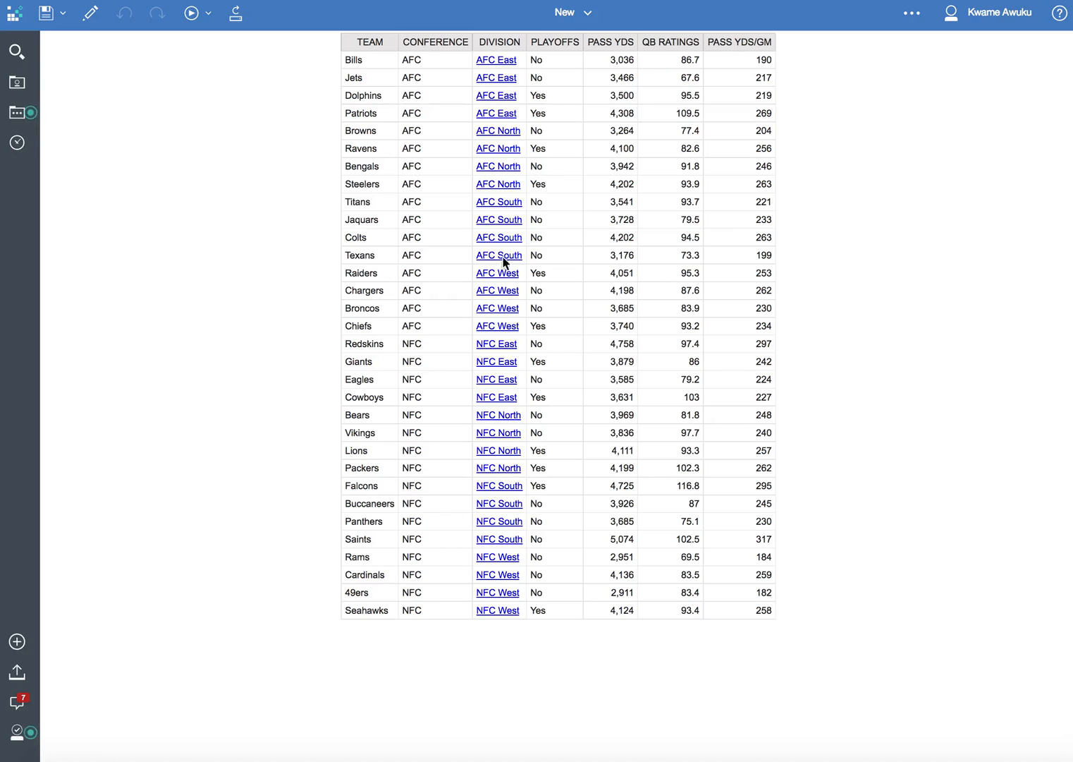
click(496, 60)
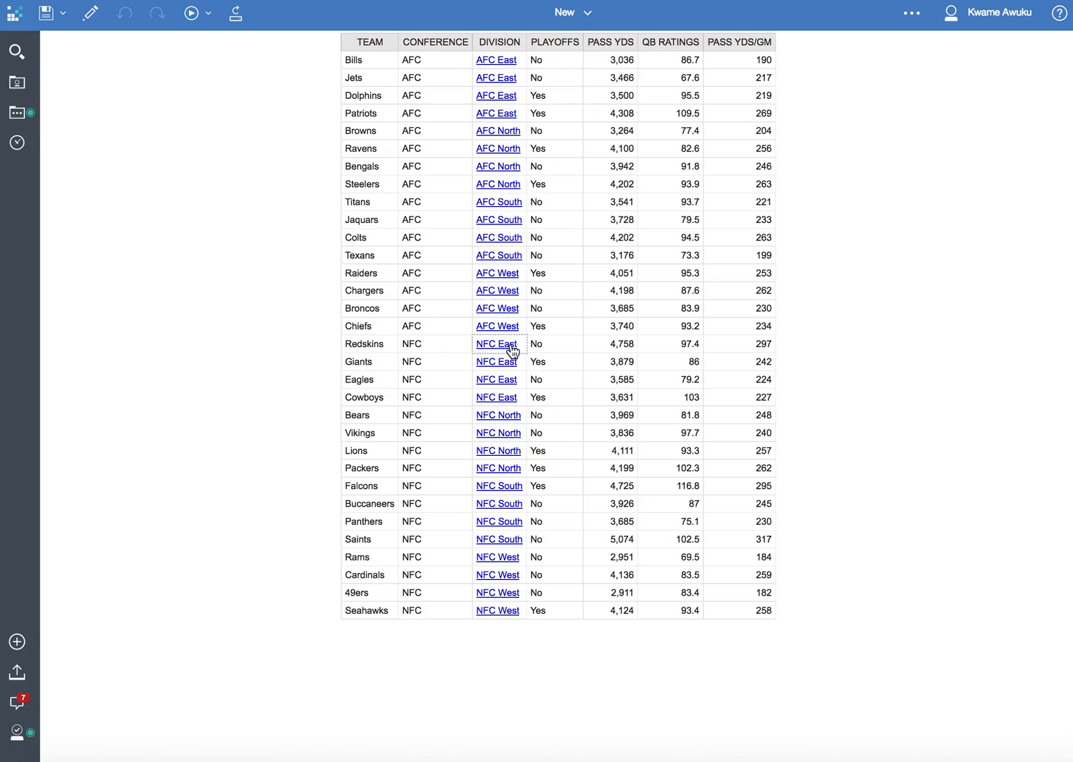
mouse_move(501, 525)
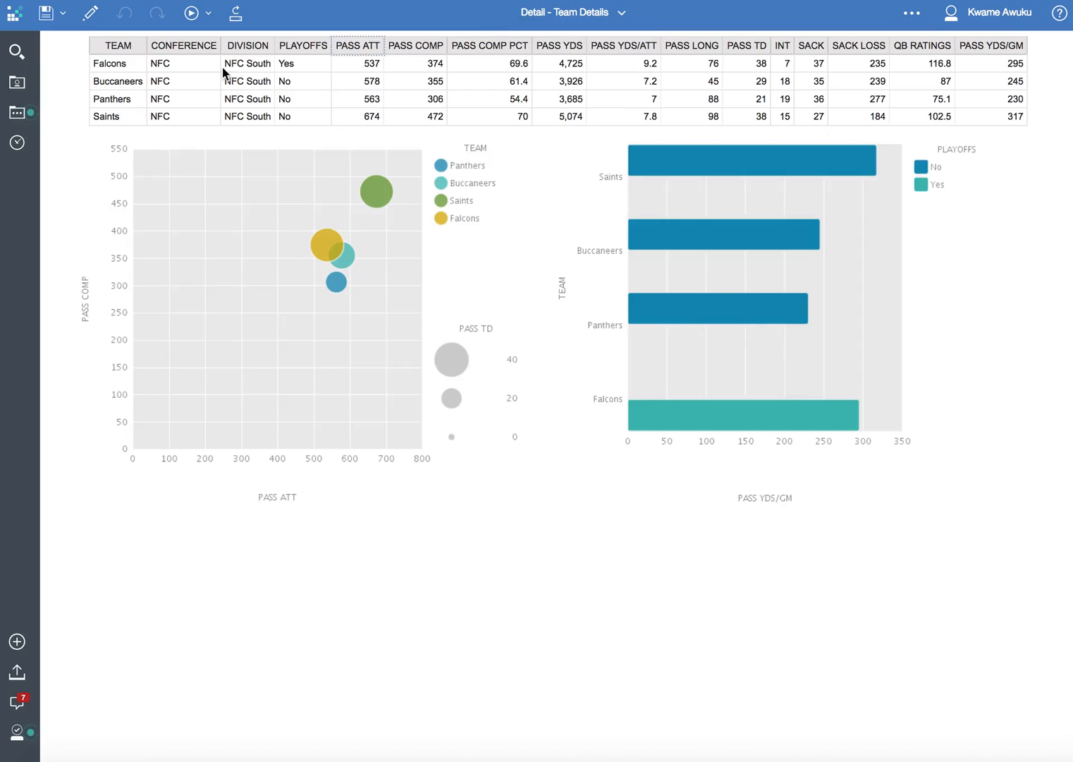
mouse_move(63, 44)
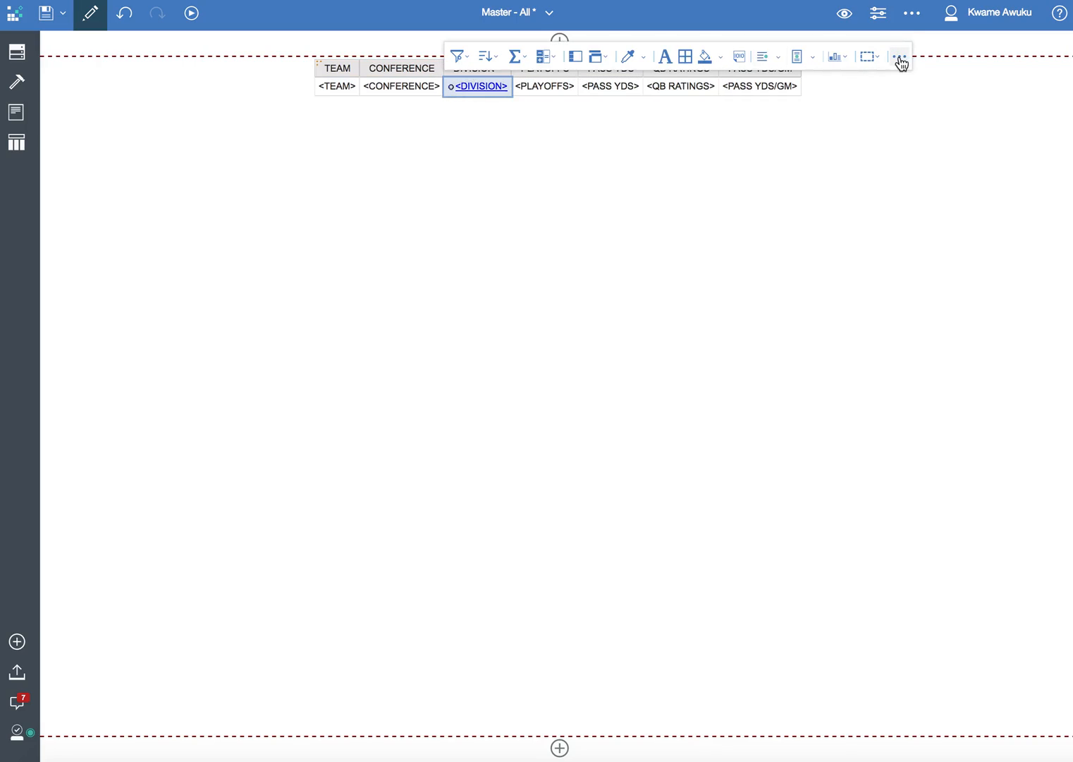
click(900, 56)
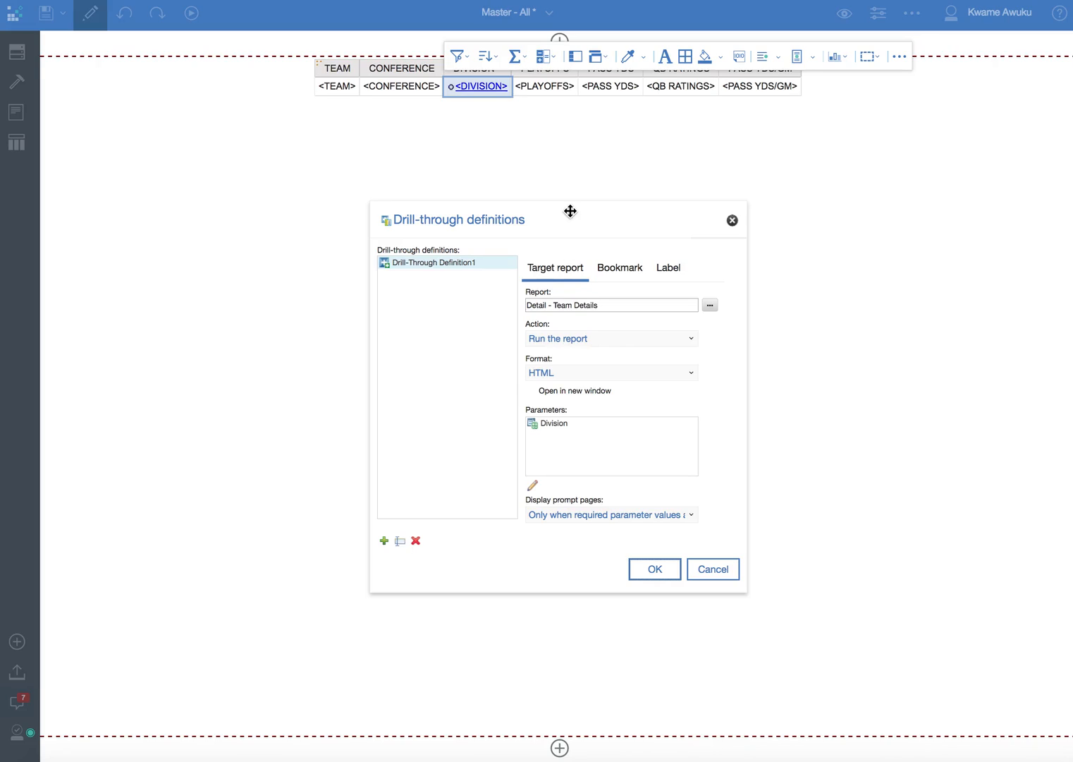
mouse_move(483, 90)
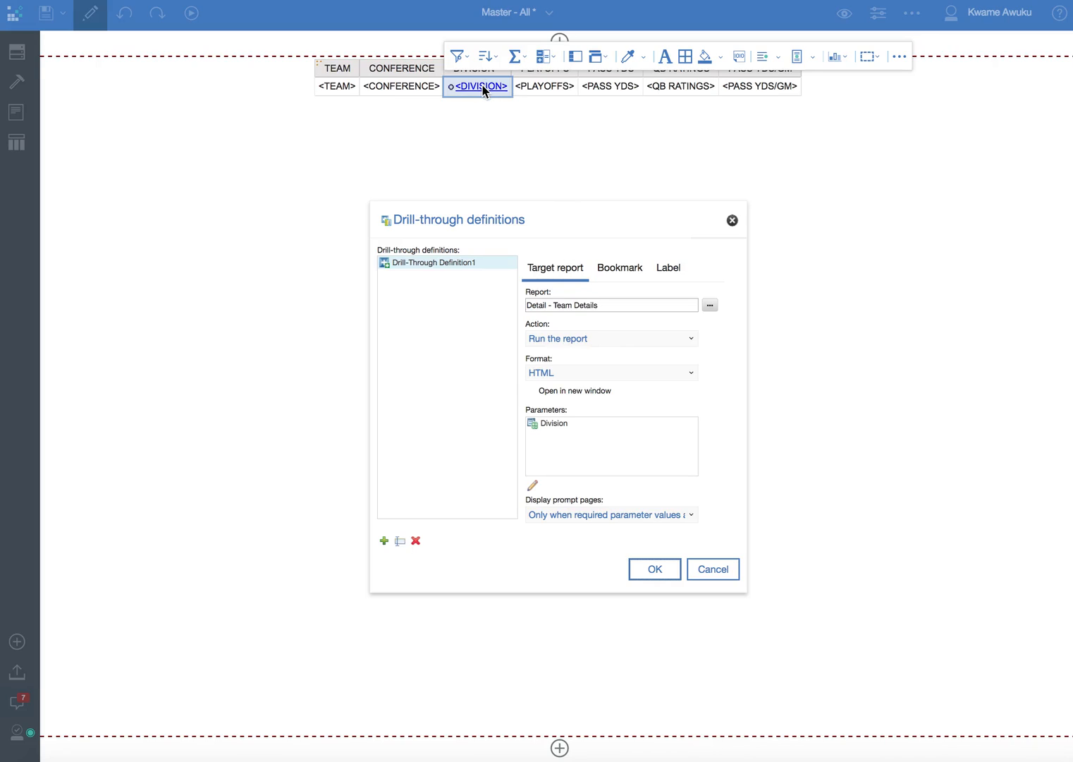
mouse_move(592, 362)
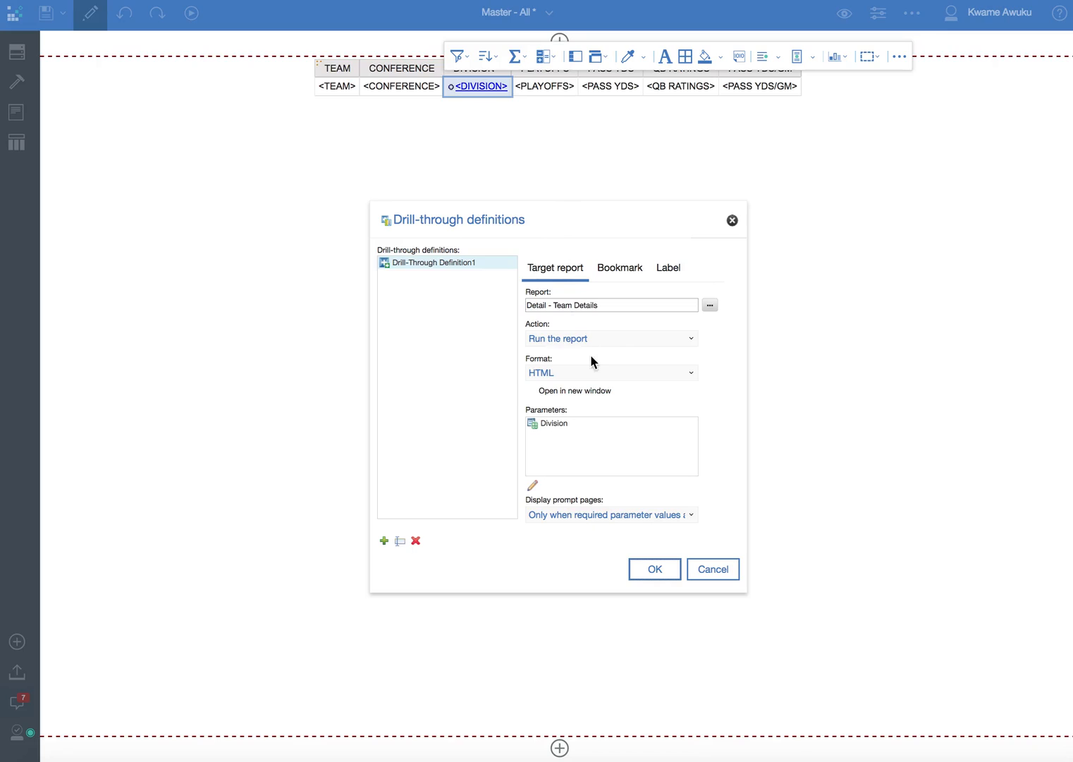
mouse_move(549, 431)
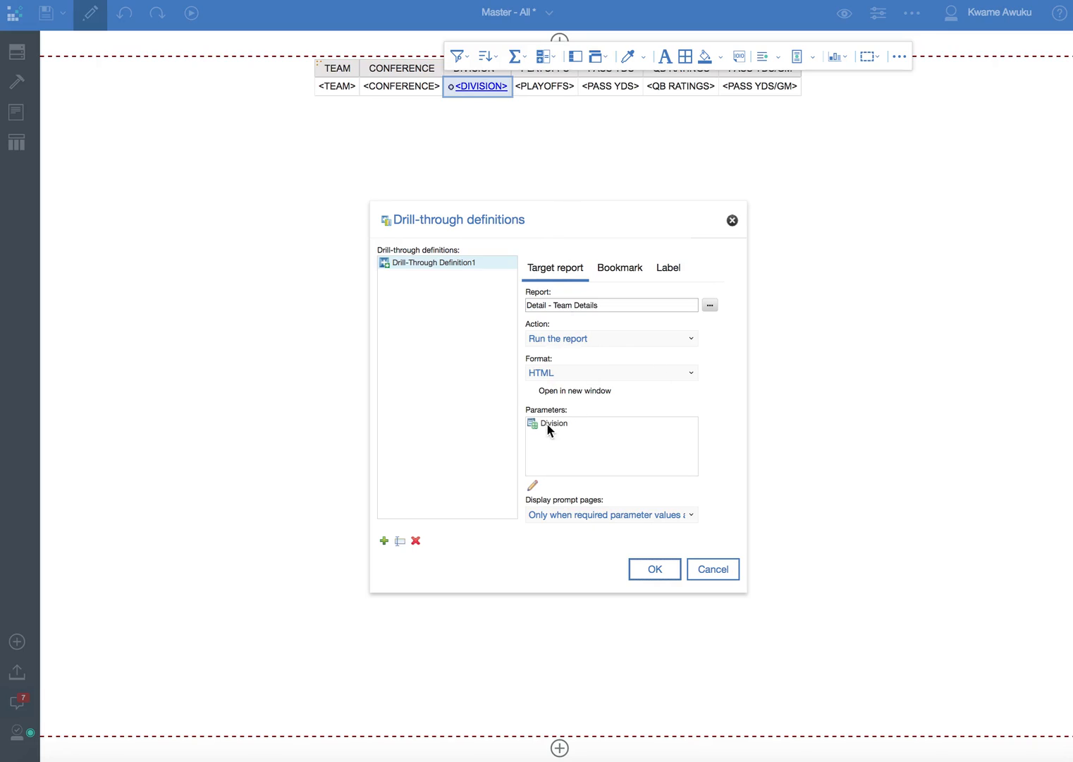
click(533, 485)
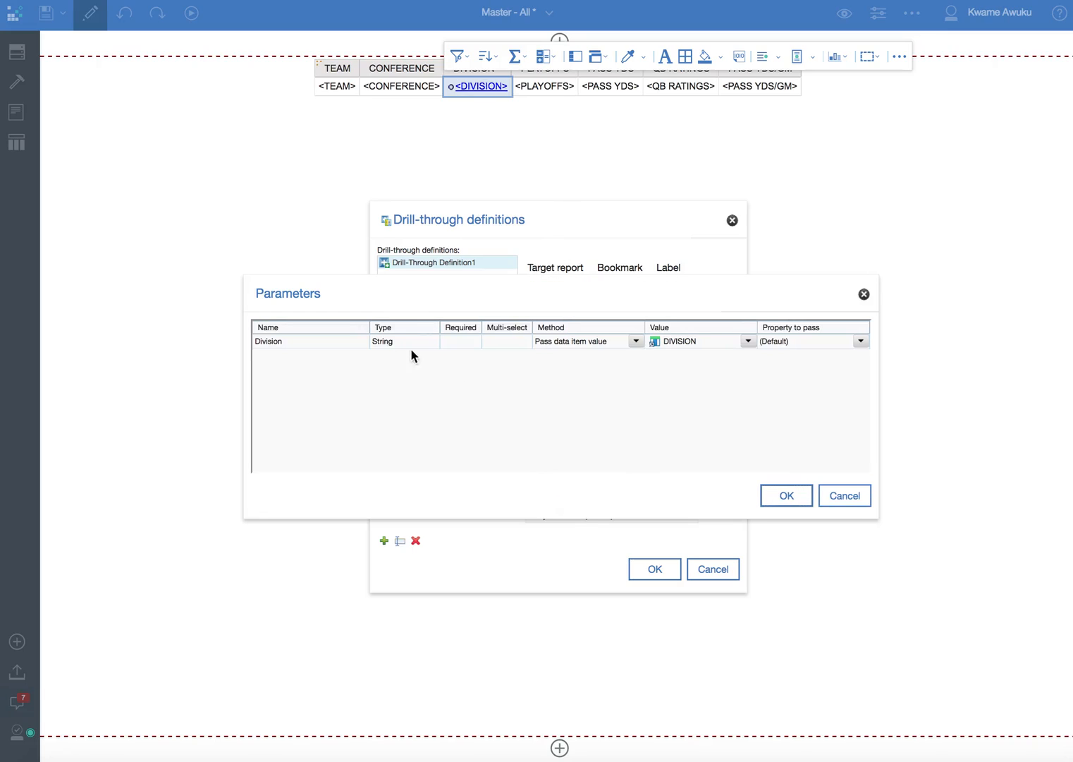
mouse_move(403, 362)
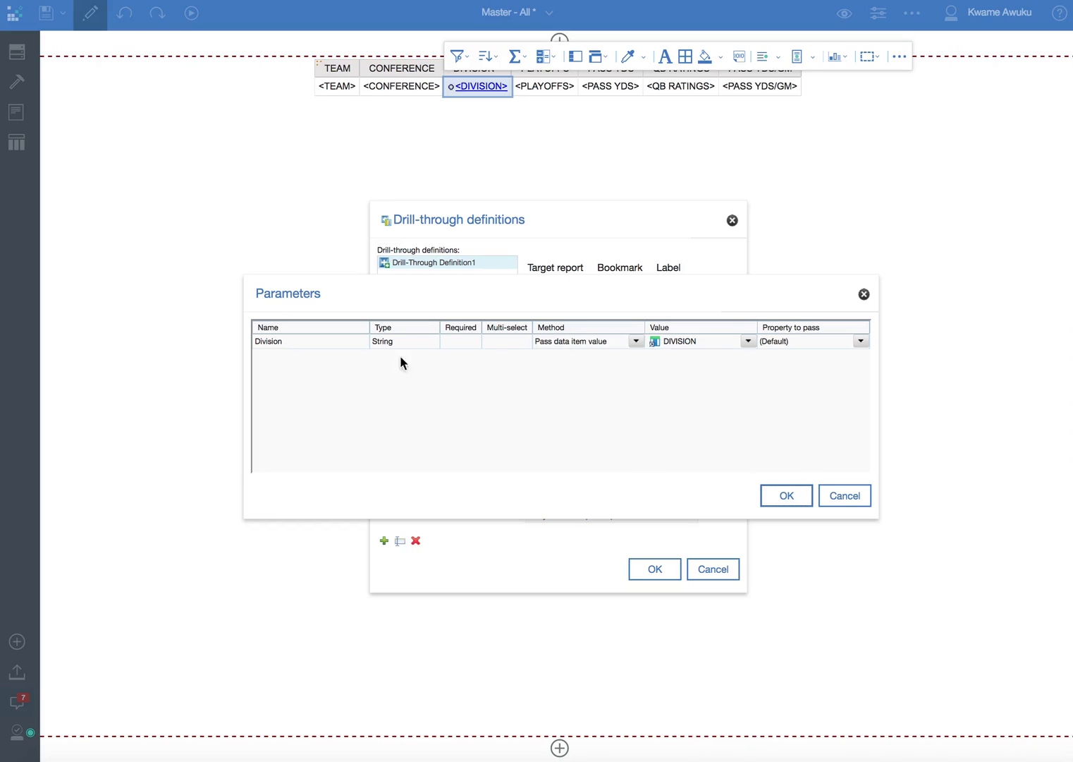
mouse_move(694, 354)
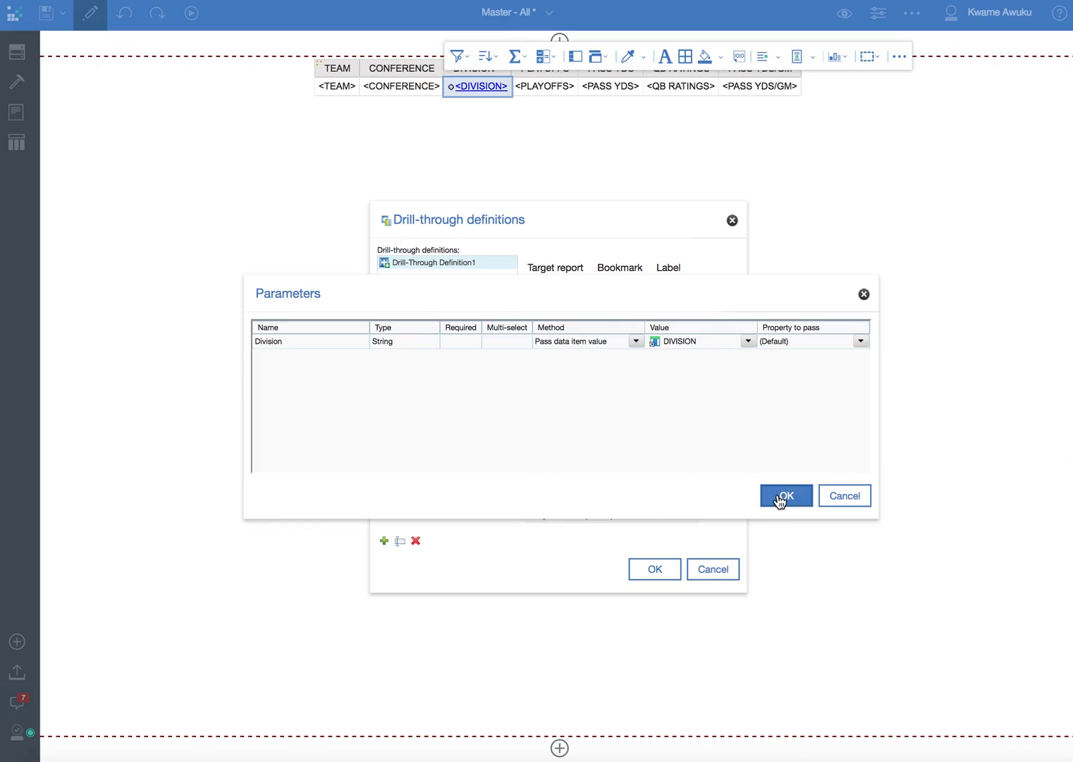
click(786, 495)
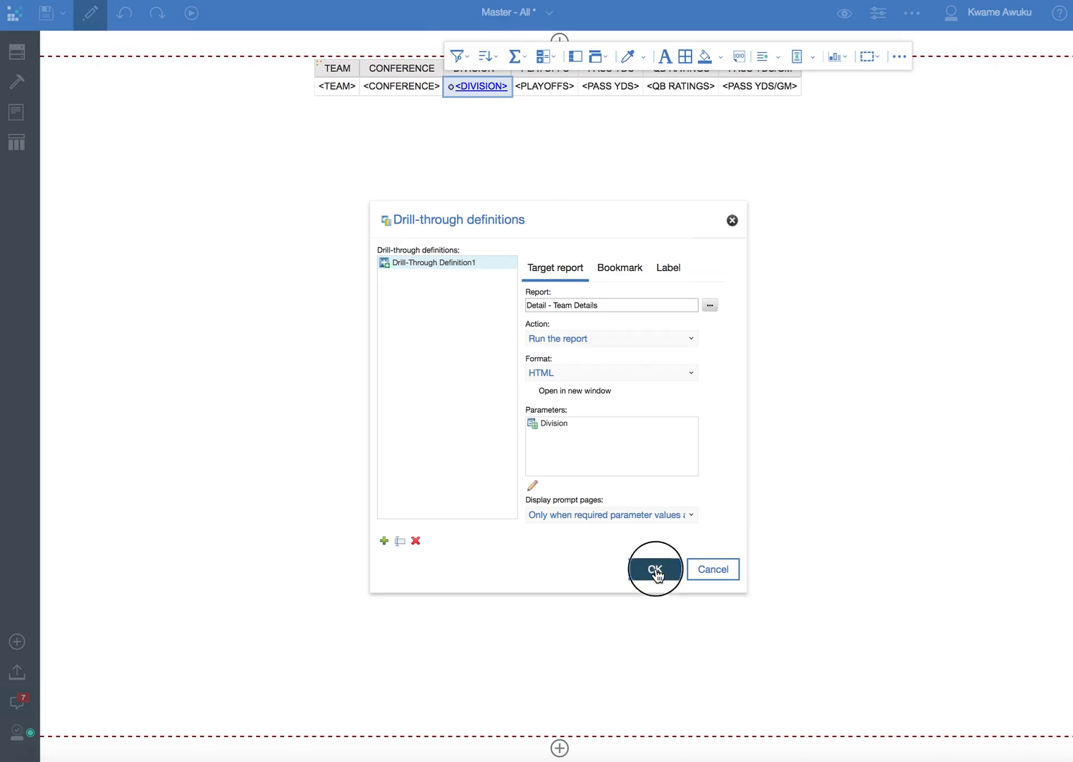
click(655, 569)
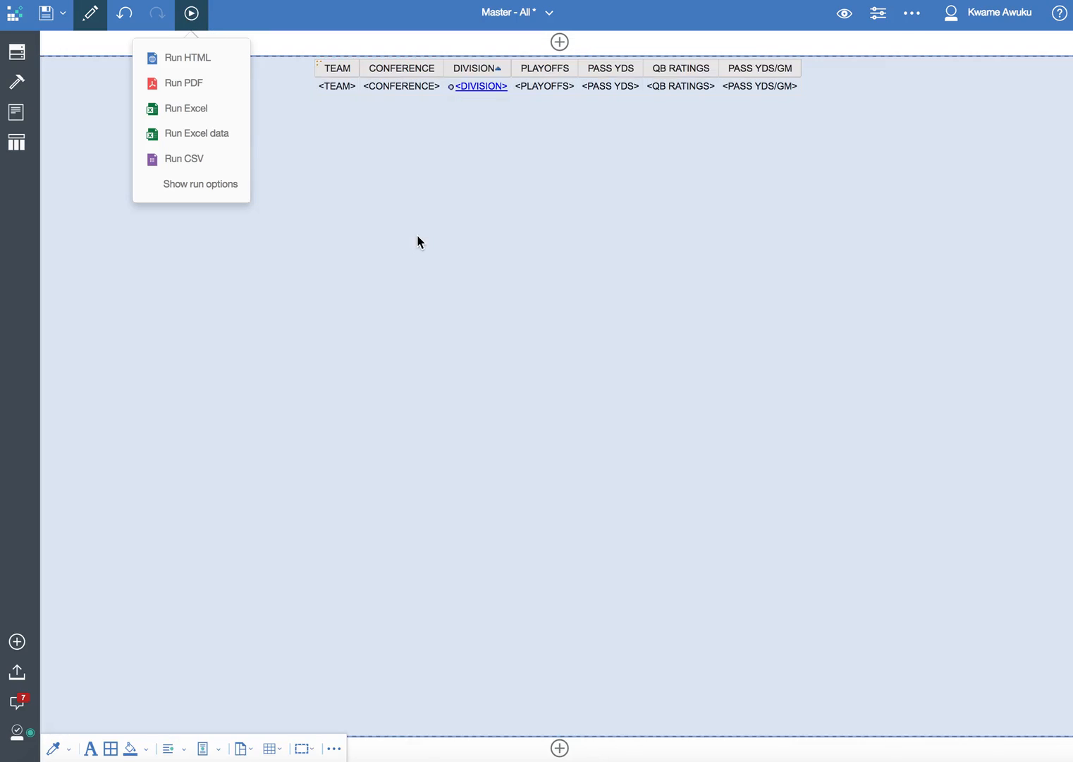
Select the whole team list table in Master - All.
click(681, 86)
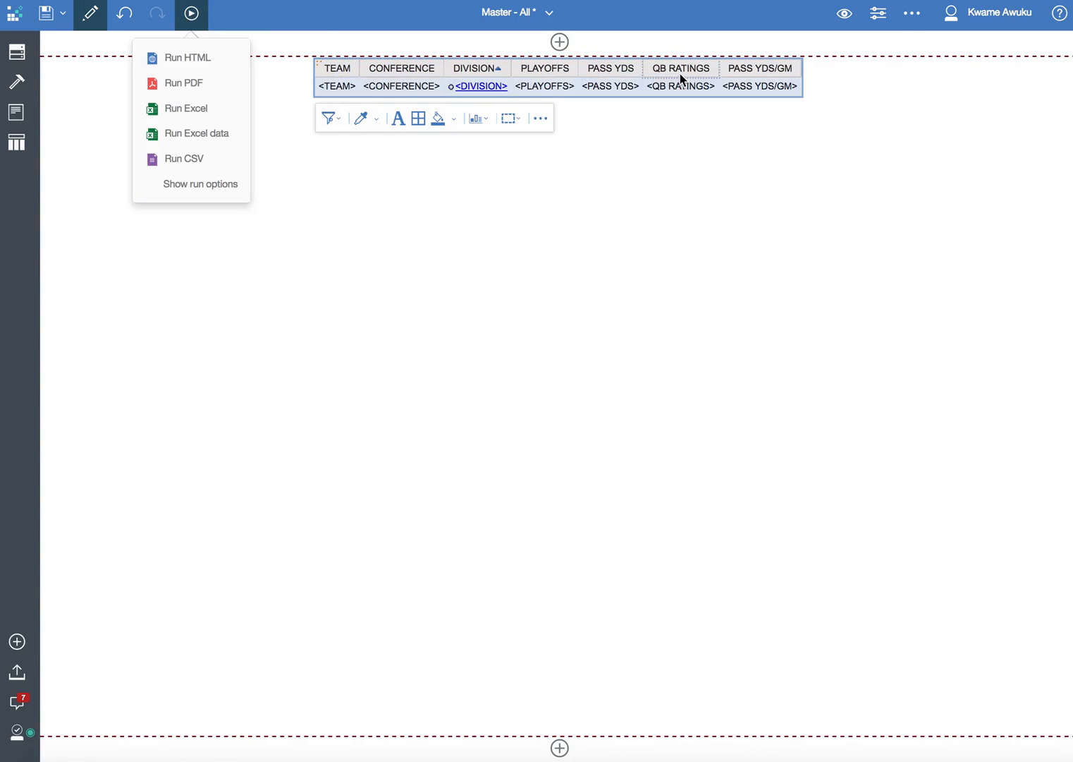